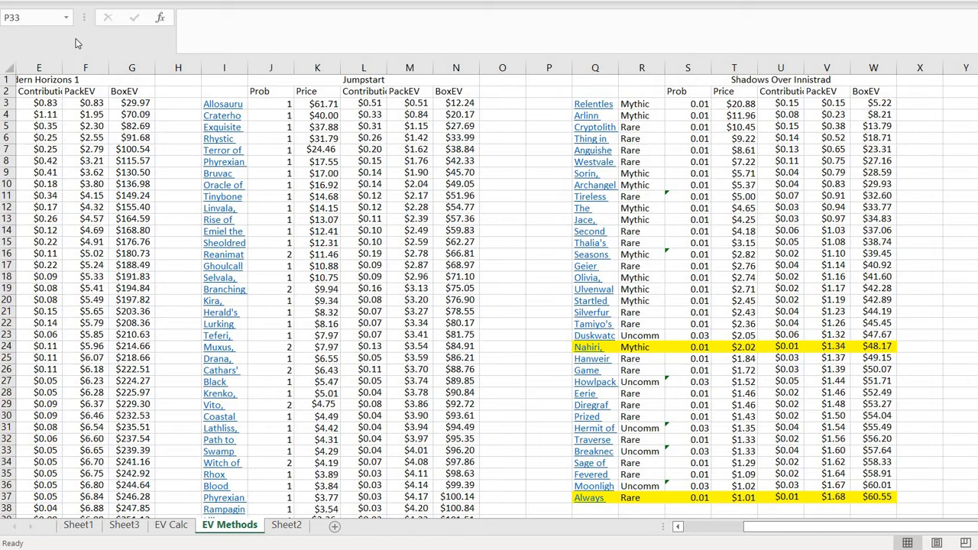
mouse_move(649, 379)
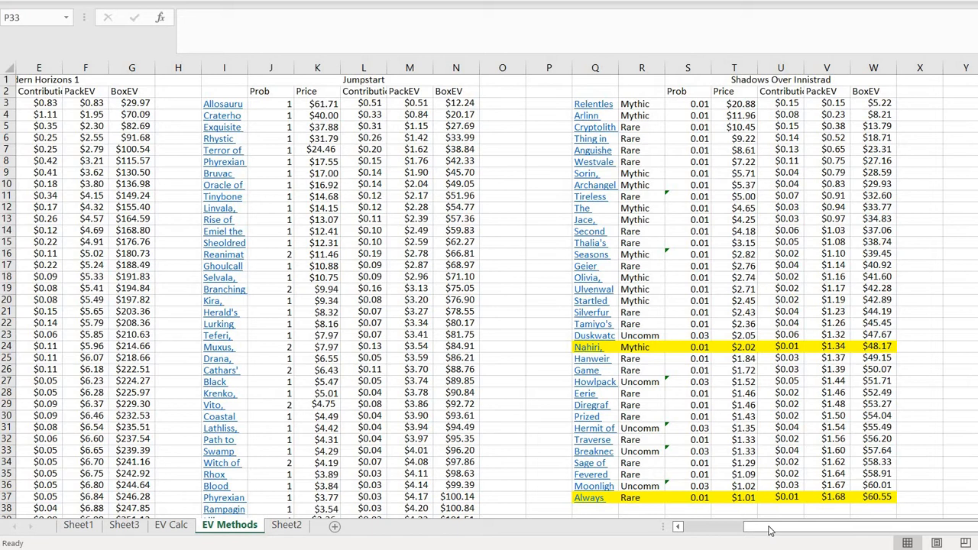
left_click(548, 451)
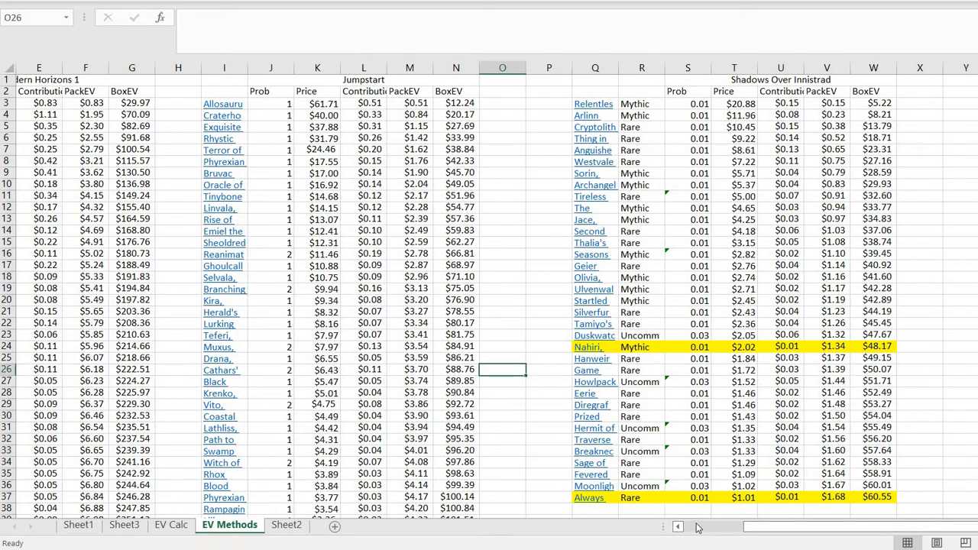
mouse_move(760, 525)
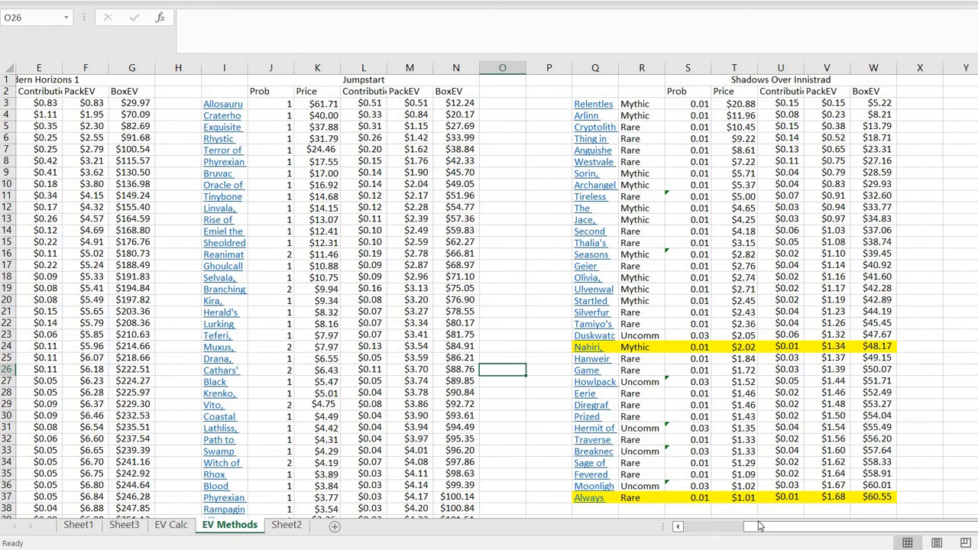
mouse_move(590, 82)
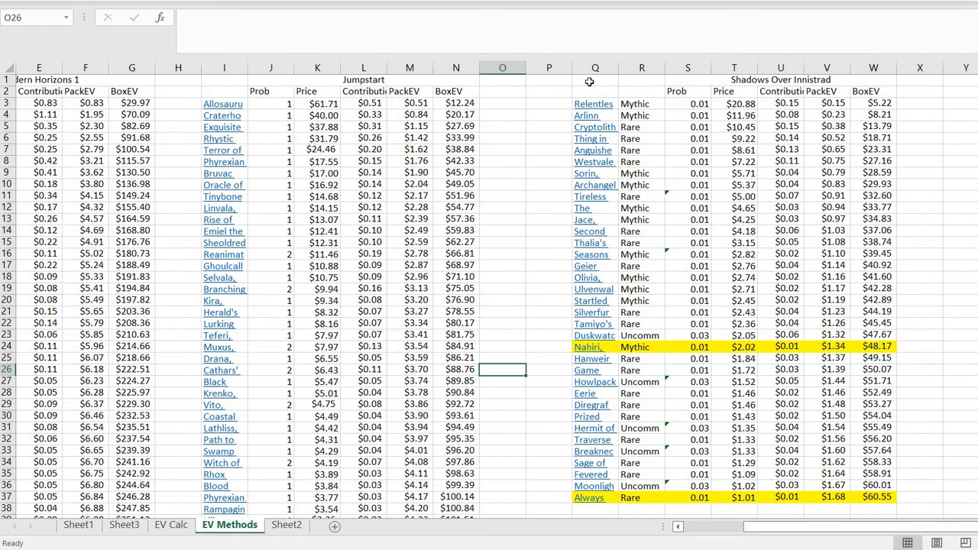
left_click(642, 80)
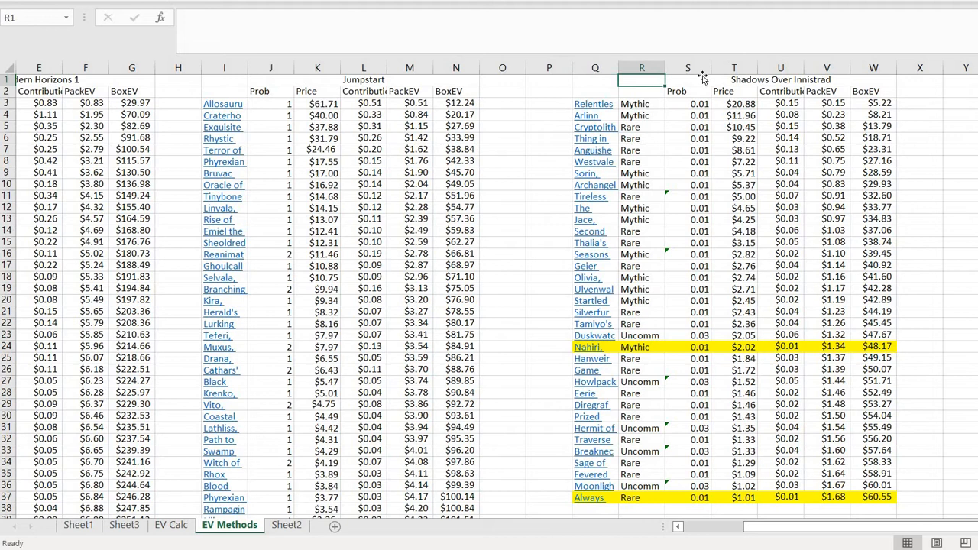
left_click(701, 80)
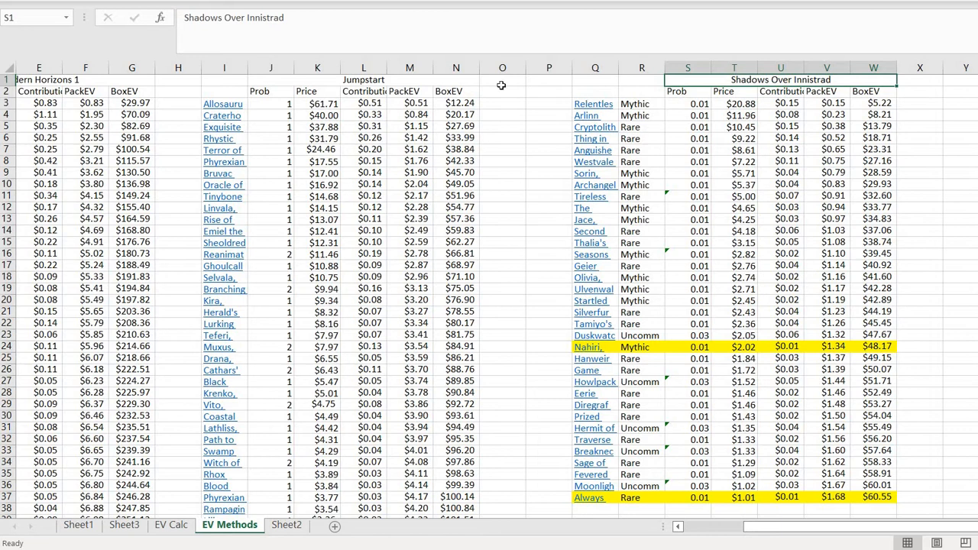
left_click(364, 80)
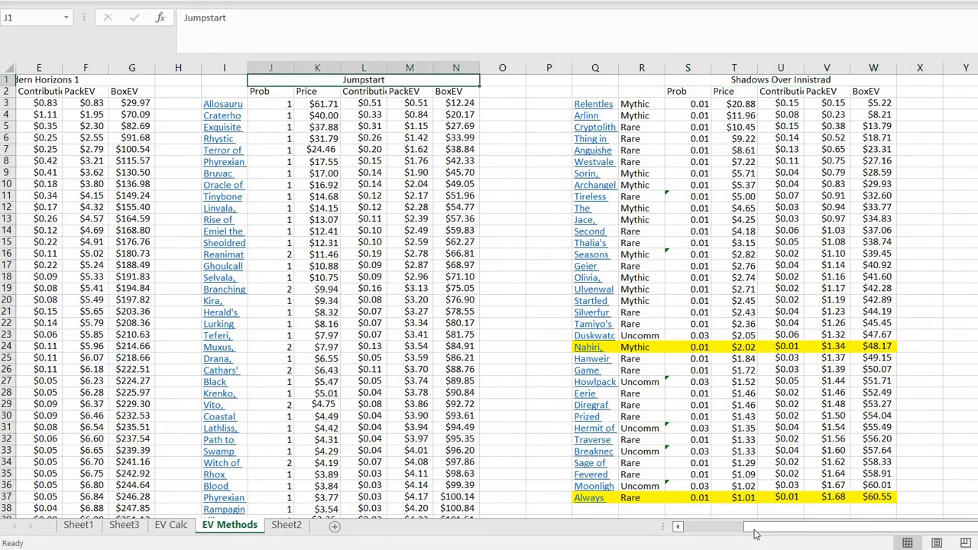
scroll("left", 3)
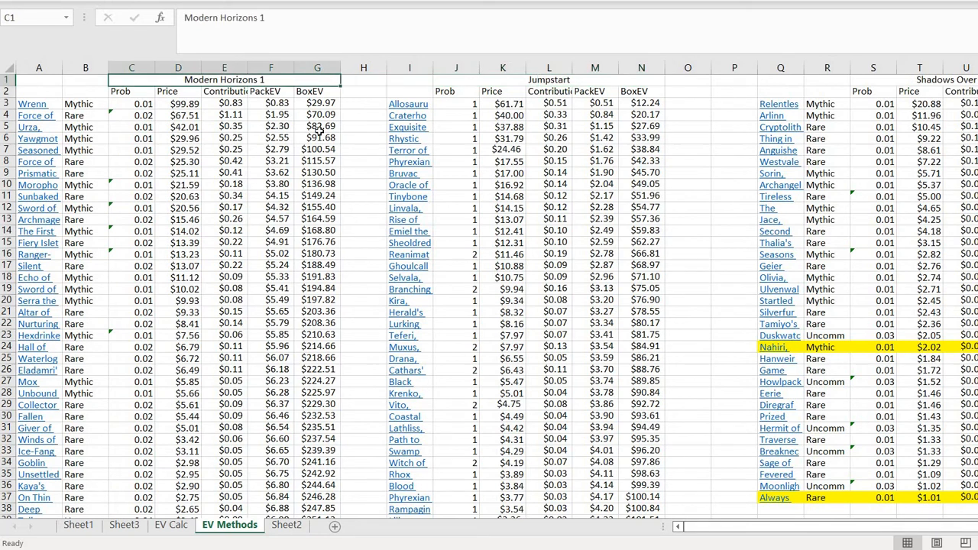
mouse_move(376, 266)
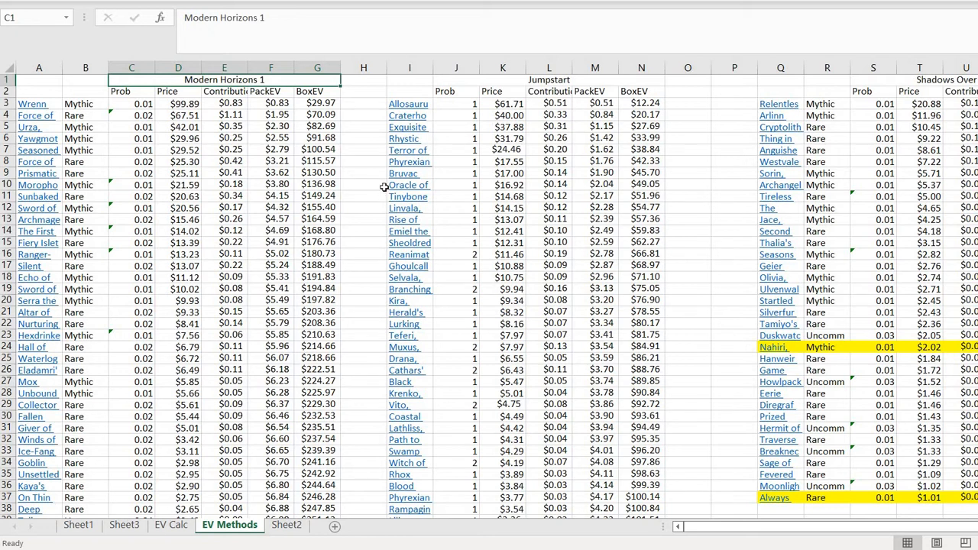
left_click(363, 195)
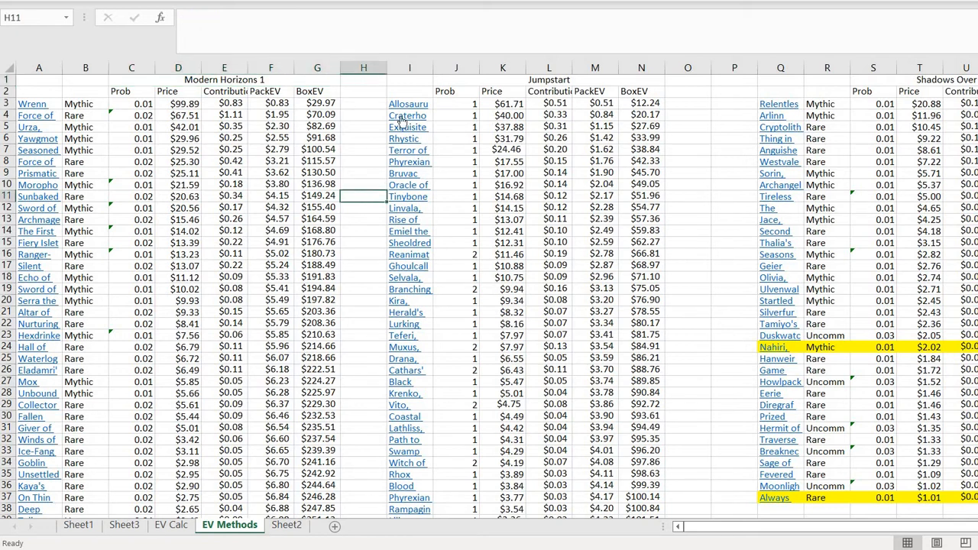
mouse_move(679, 190)
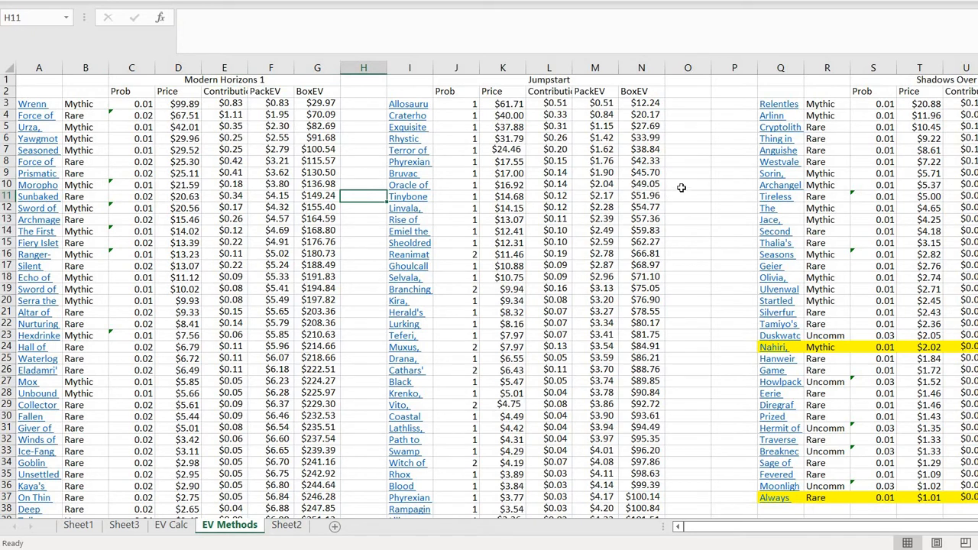
left_click(688, 185)
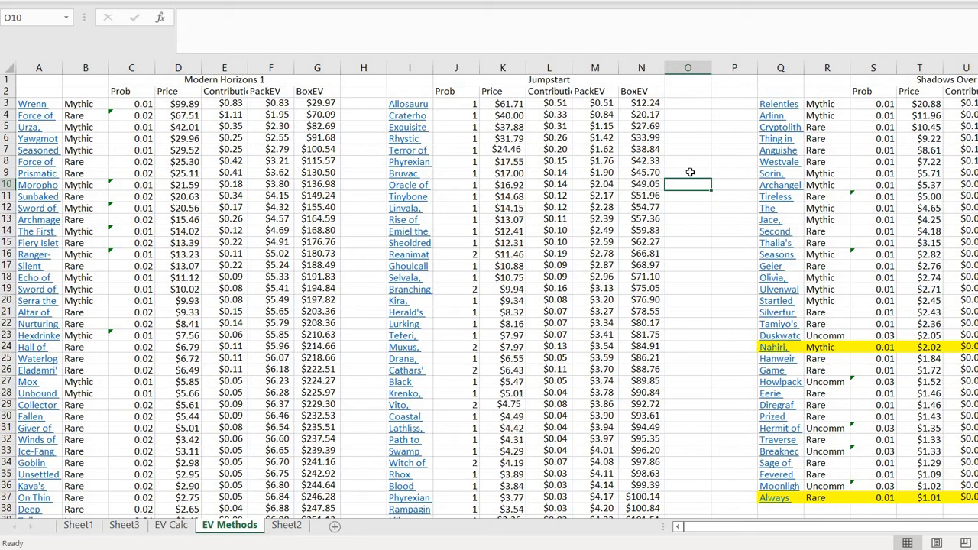
mouse_move(702, 157)
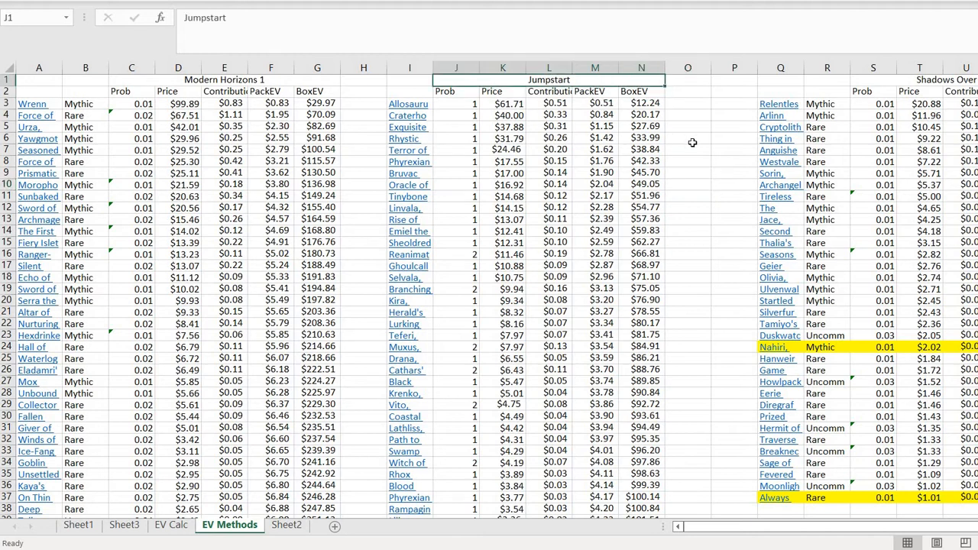
mouse_move(697, 147)
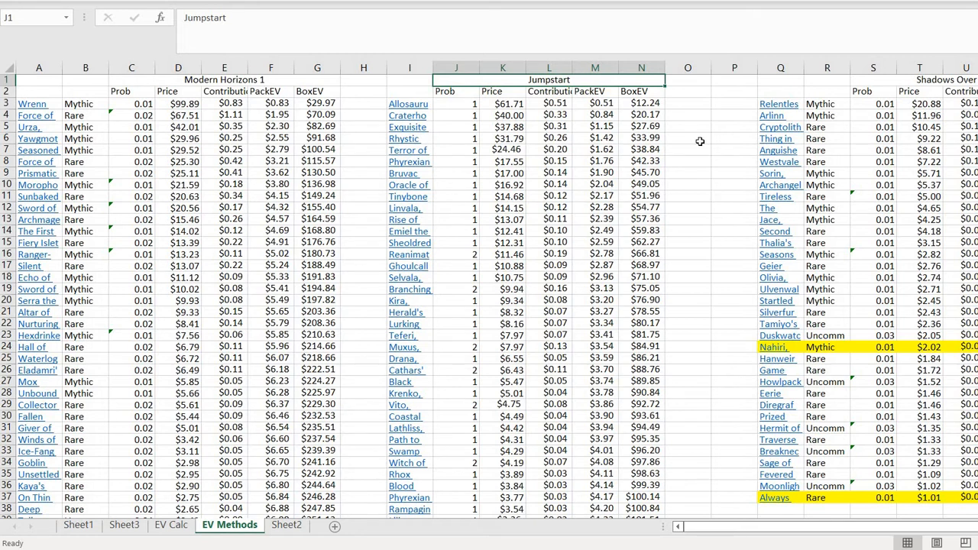
left_click(642, 91)
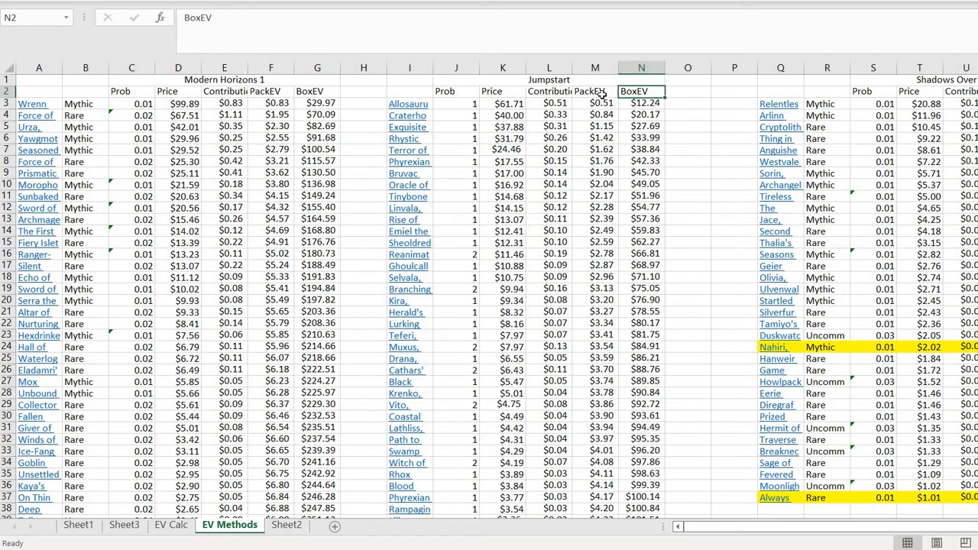
mouse_move(450, 127)
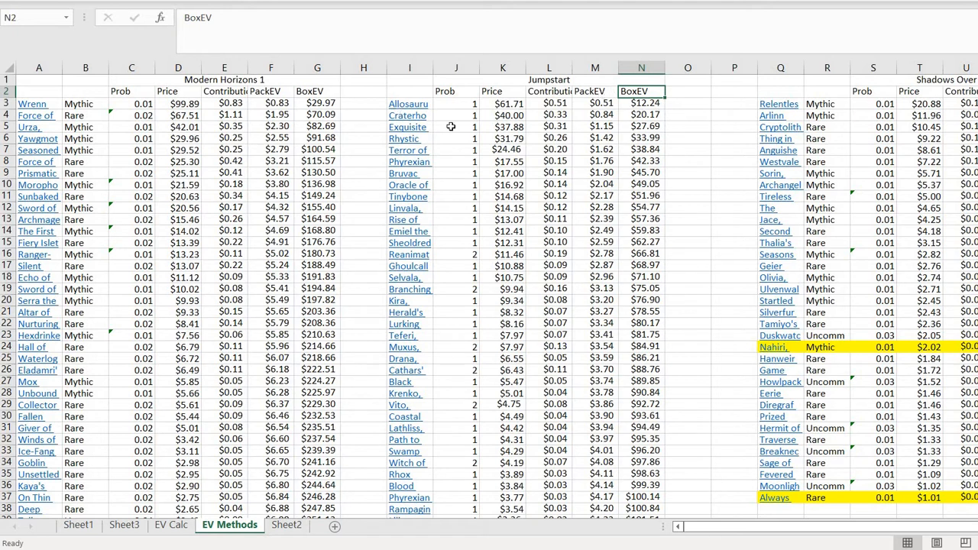
mouse_move(680, 107)
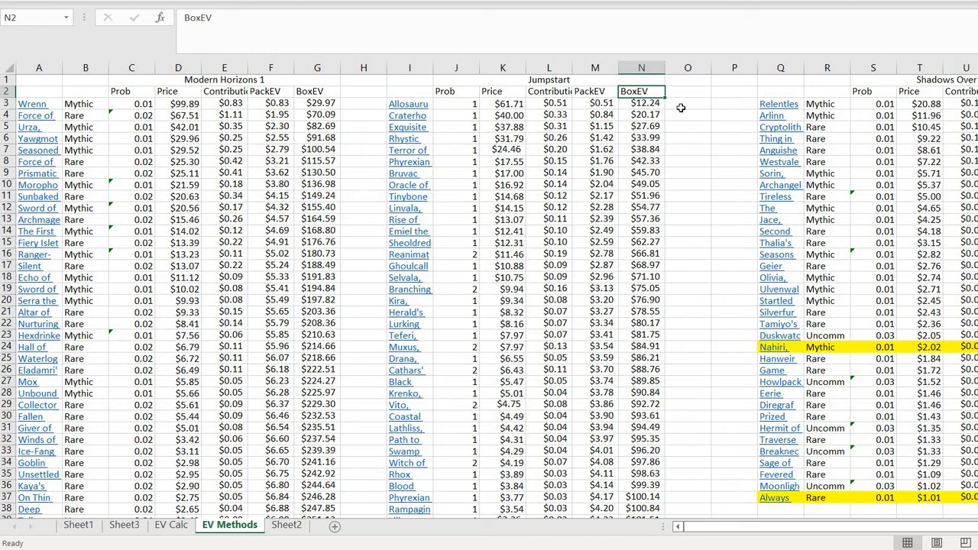
mouse_move(693, 121)
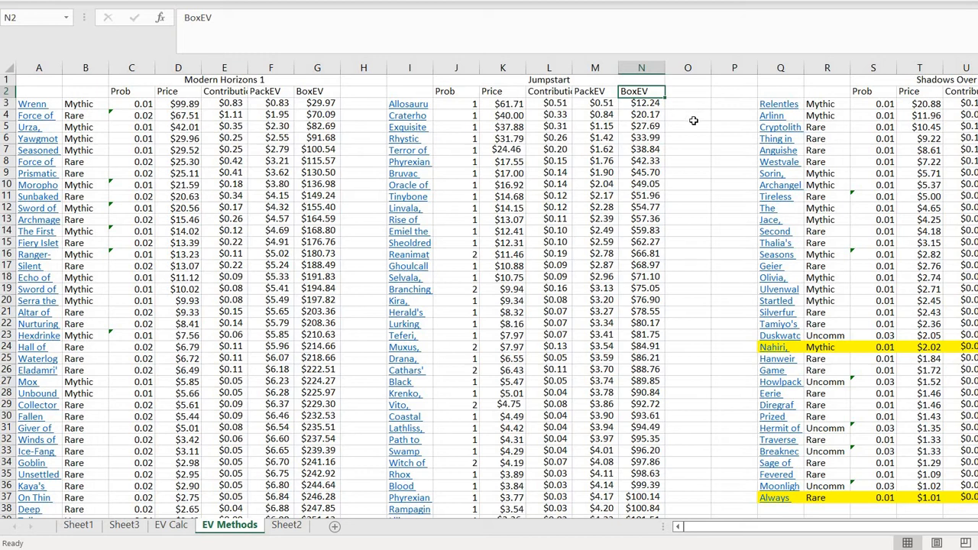
left_click(687, 137)
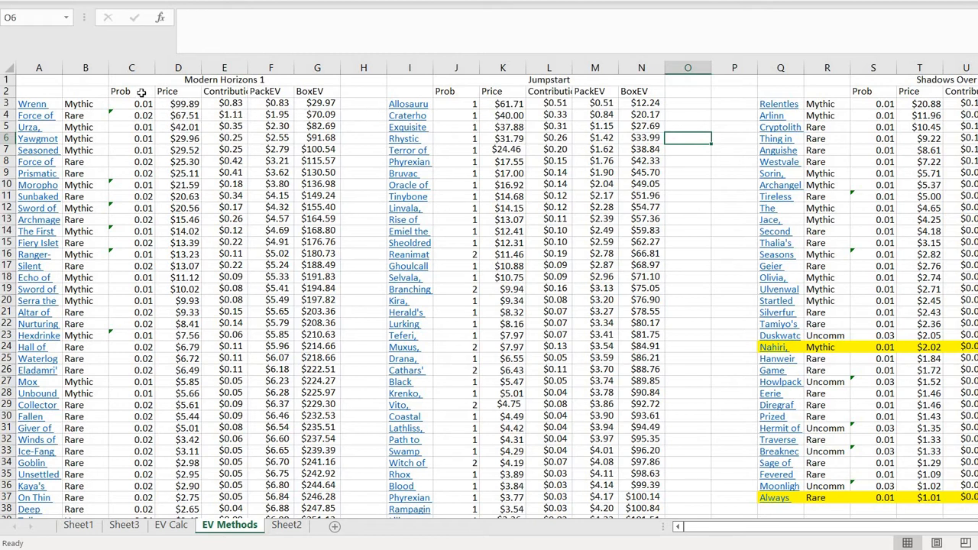
left_click(131, 104)
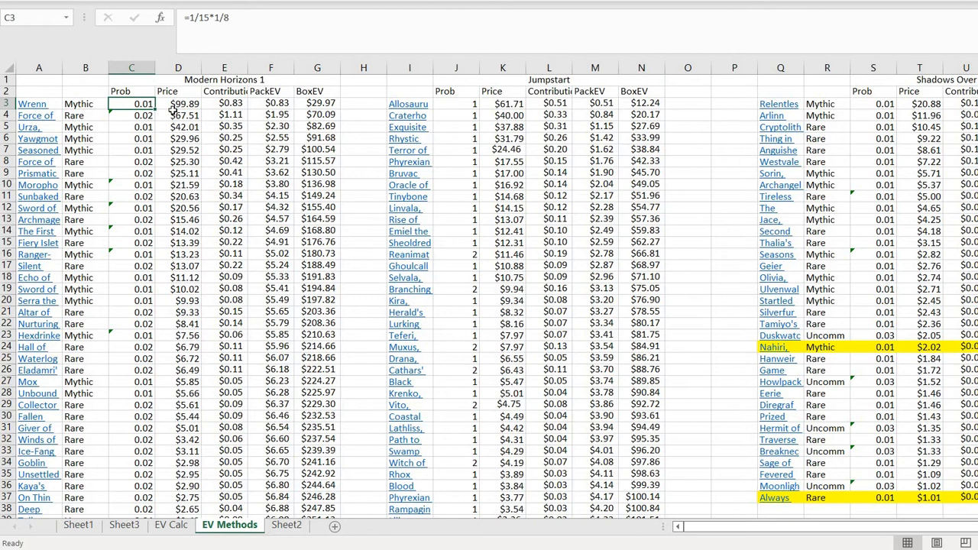
mouse_move(175, 104)
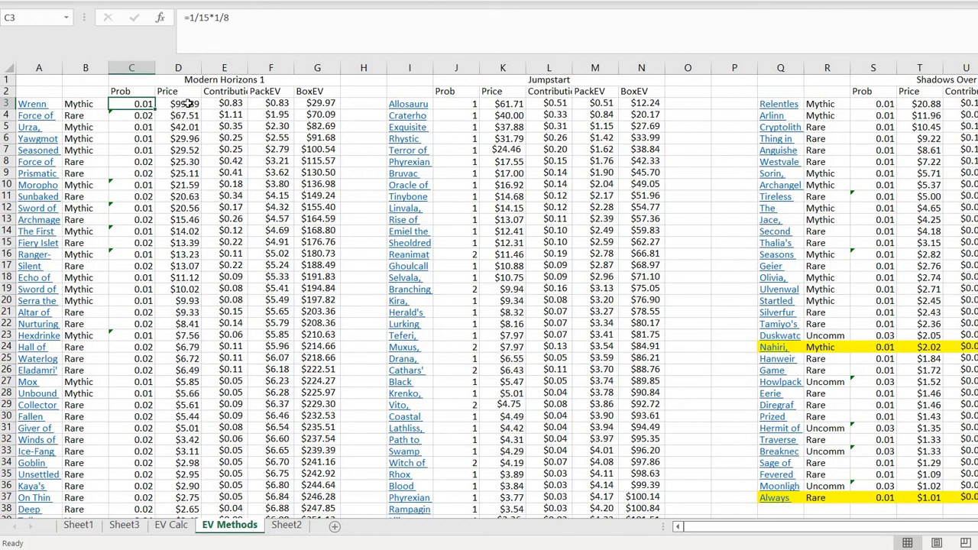
mouse_move(44, 103)
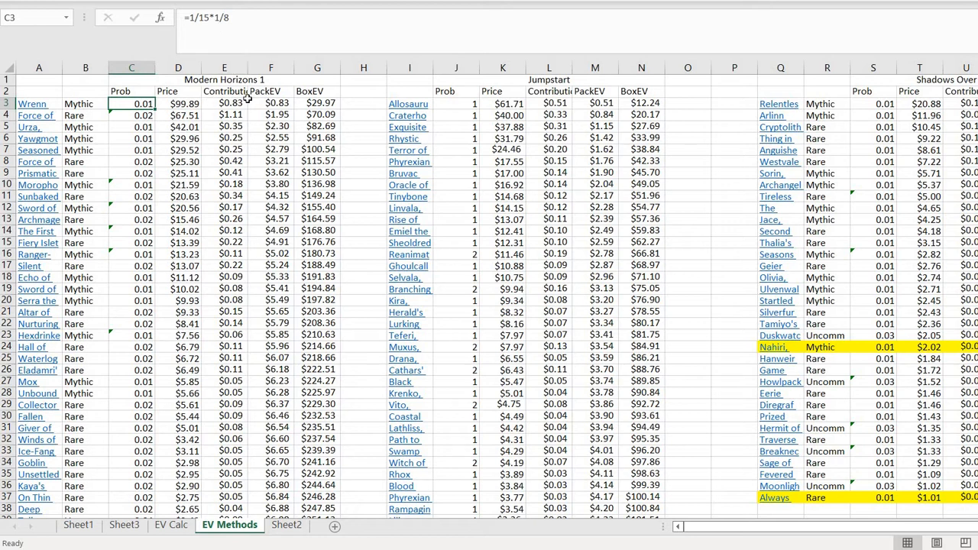
left_click(271, 104)
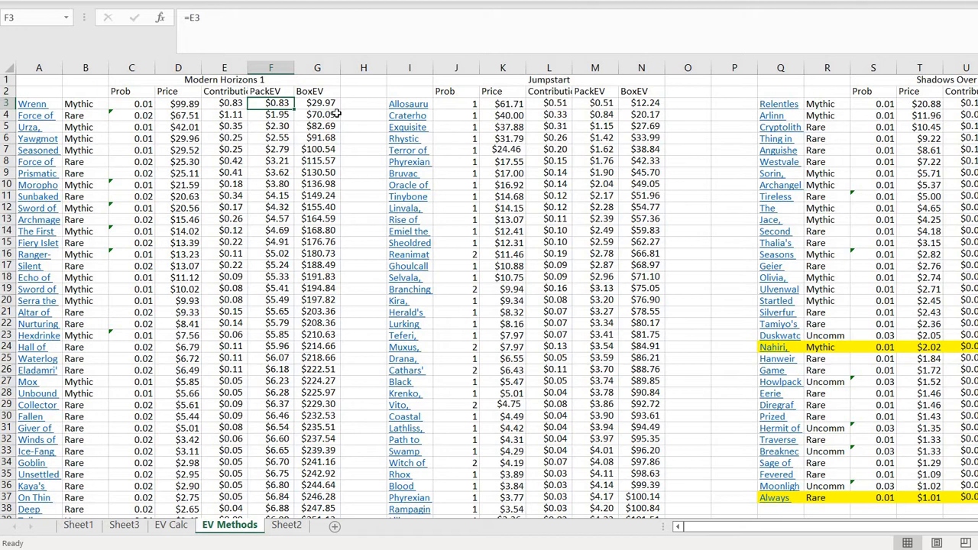
mouse_move(357, 119)
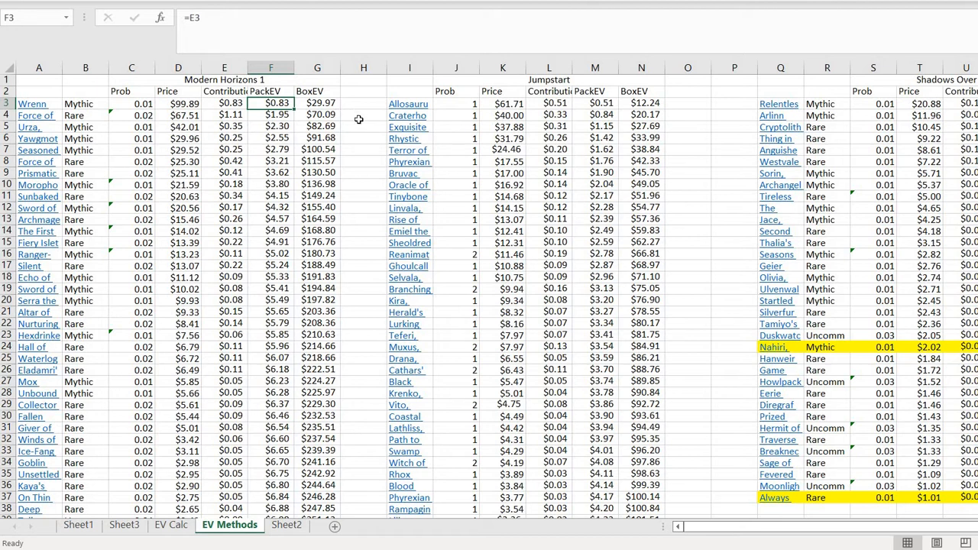
mouse_move(357, 138)
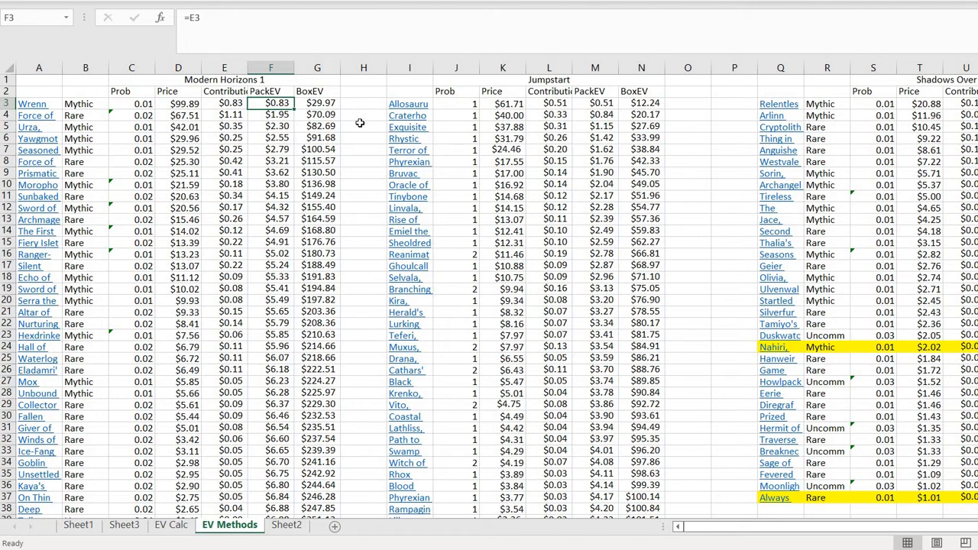
mouse_move(362, 156)
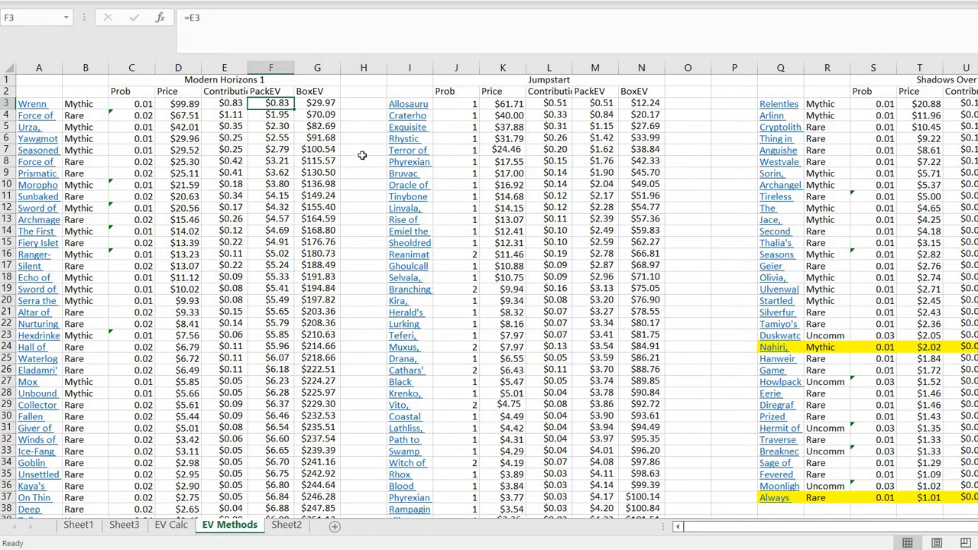
mouse_move(350, 173)
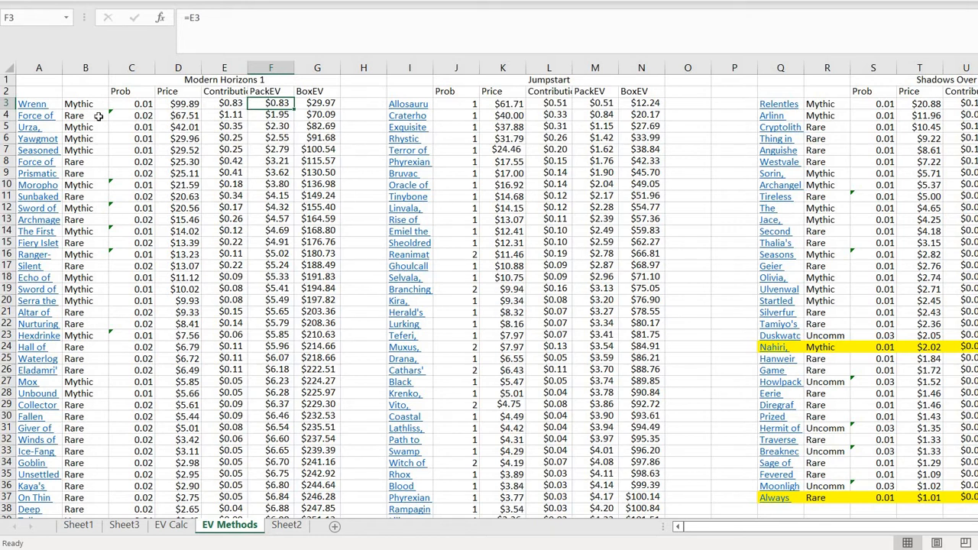
mouse_move(288, 101)
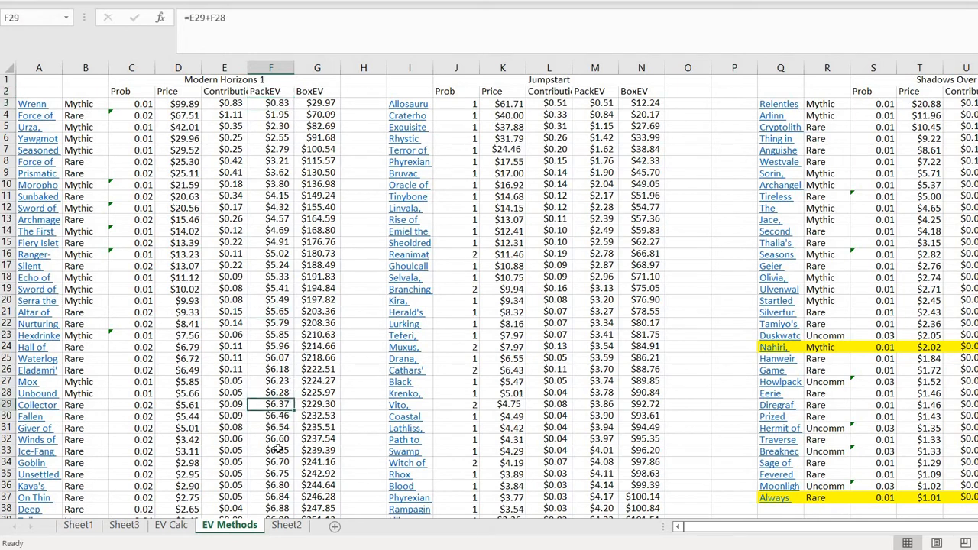
left_click(364, 278)
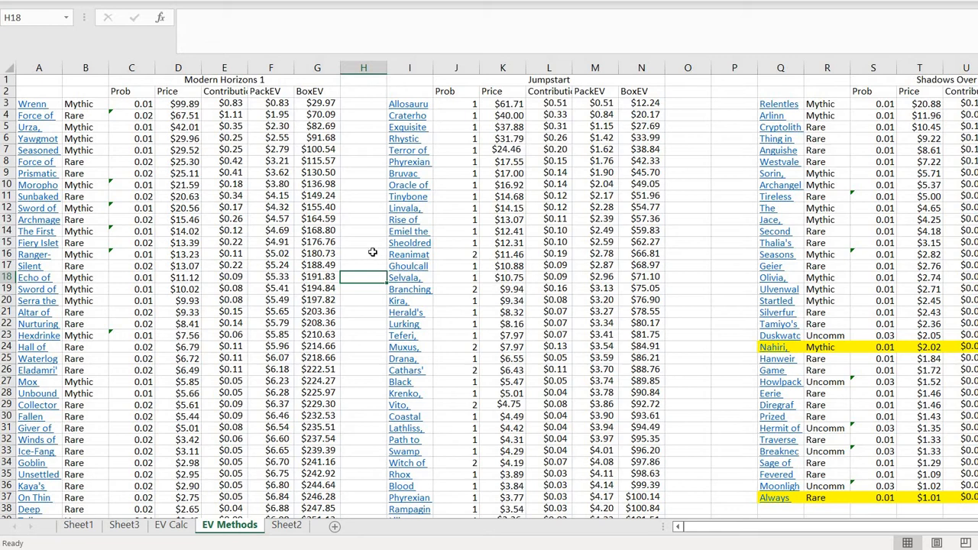
mouse_move(363, 290)
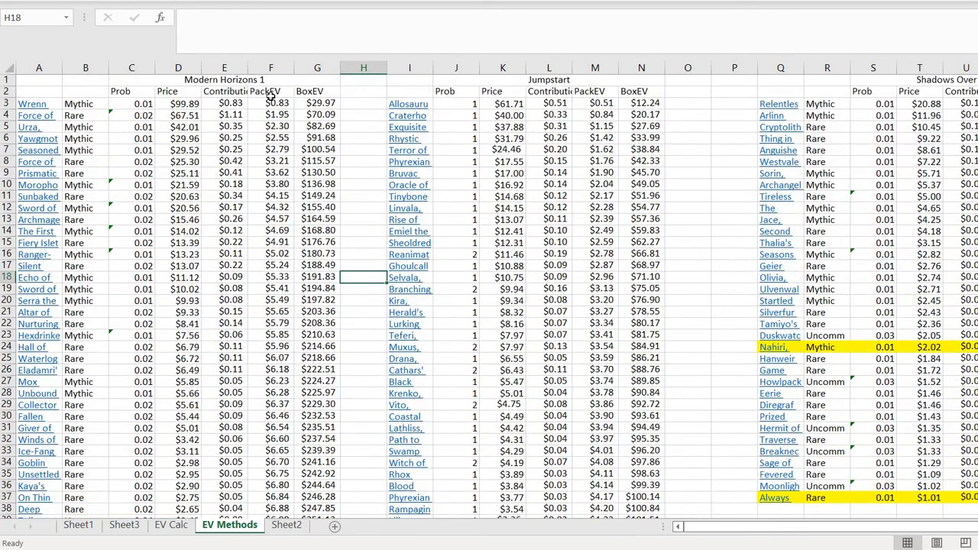
left_click(270, 392)
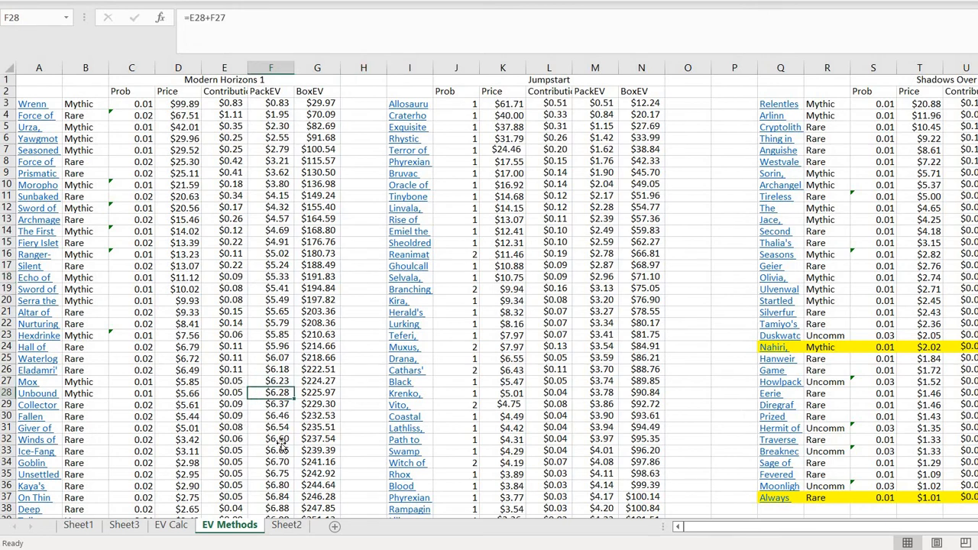
left_click(271, 438)
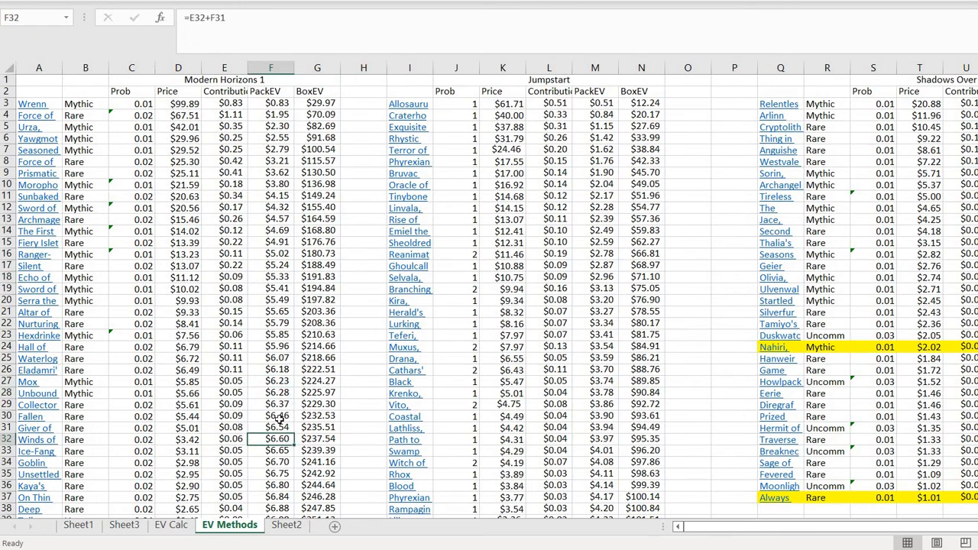
scroll("down", 3)
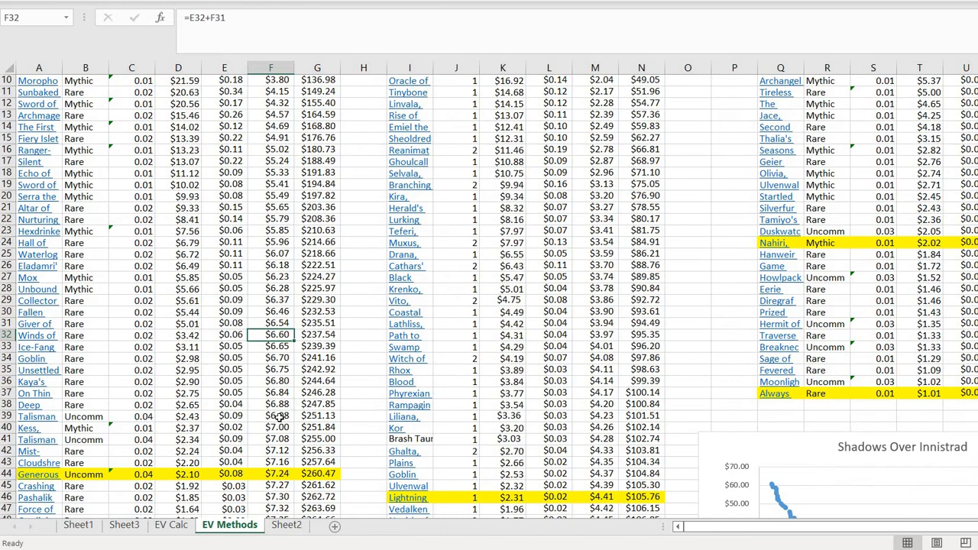
scroll("down", 3)
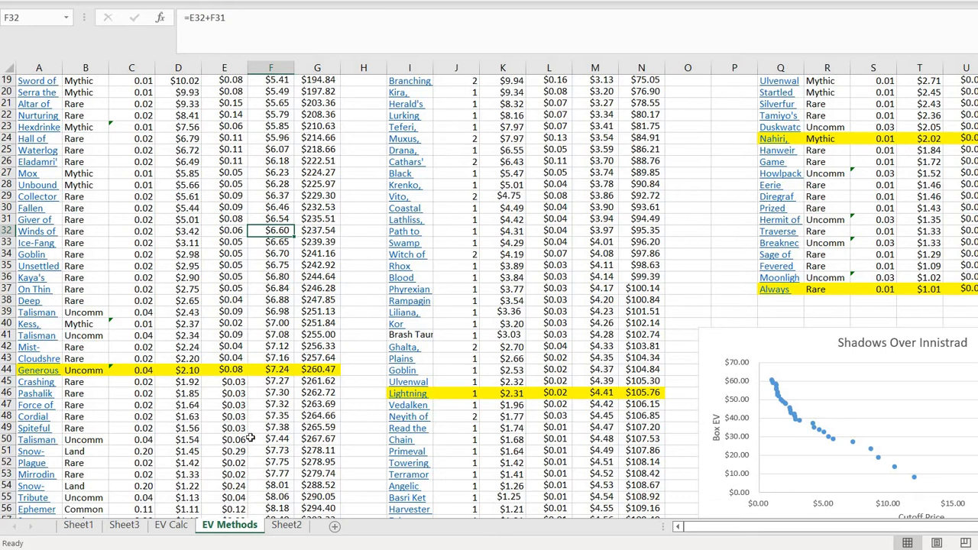
left_click(177, 440)
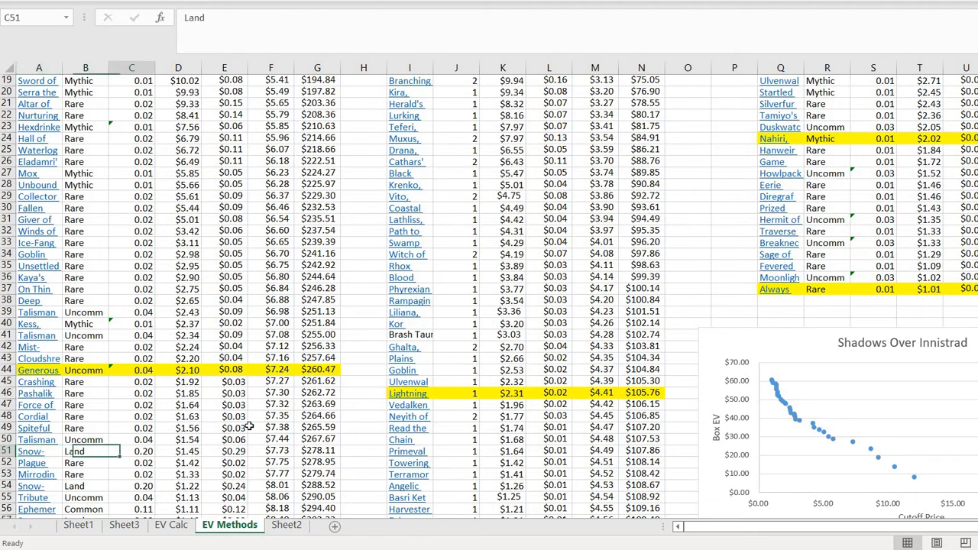
left_click(223, 451)
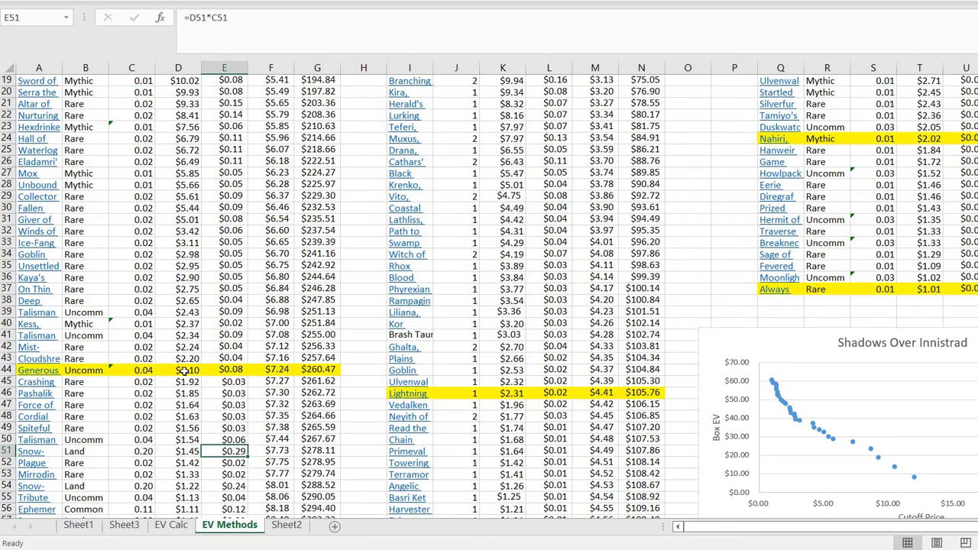
left_click(177, 393)
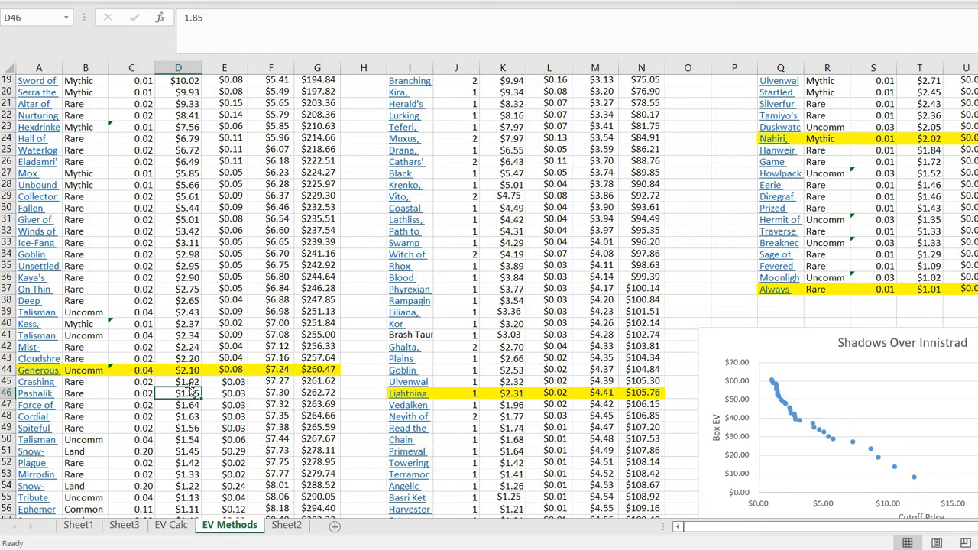
scroll("down", 3)
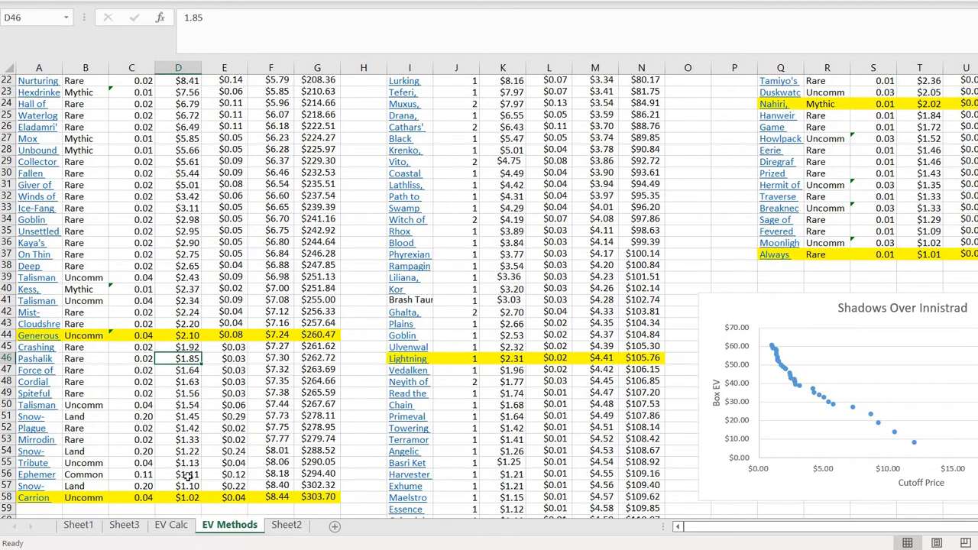
left_click(177, 486)
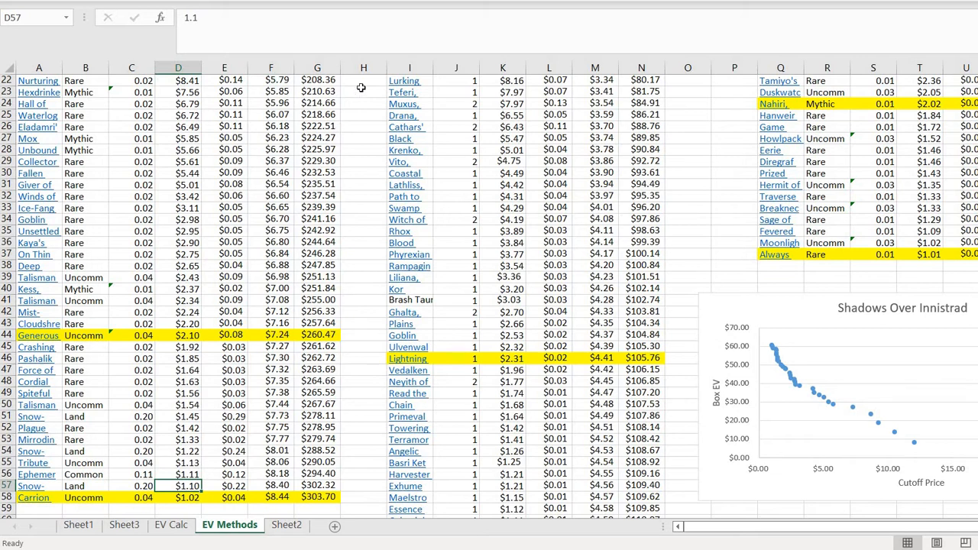
left_click(363, 173)
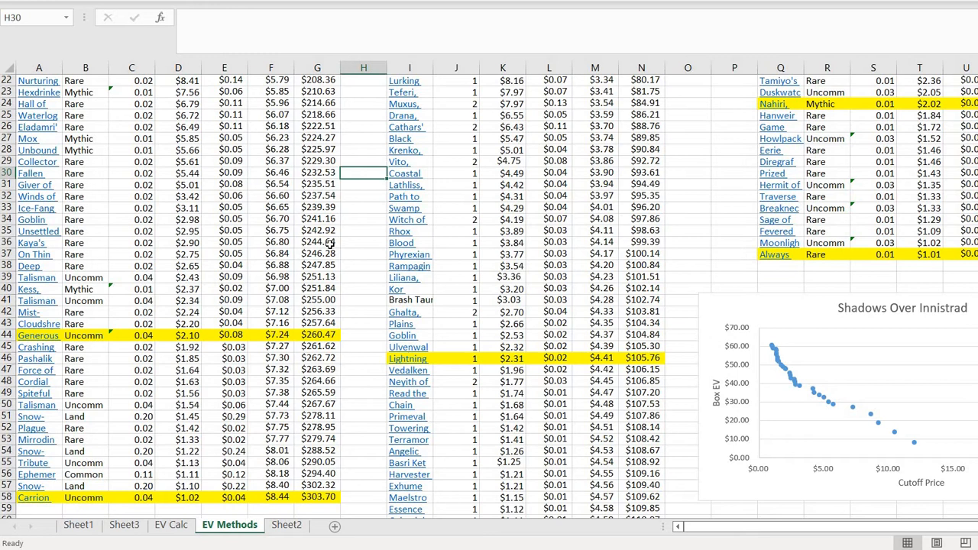
mouse_move(339, 257)
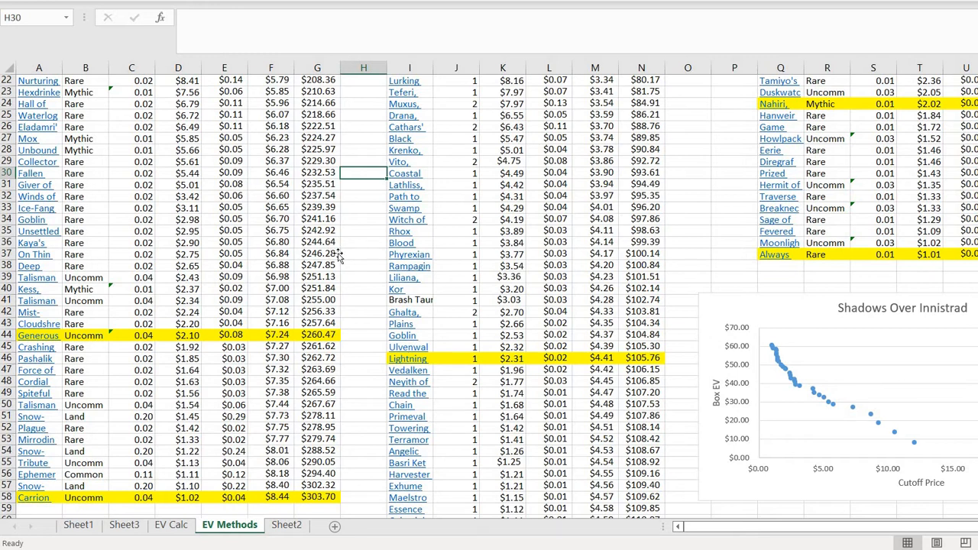
left_click(318, 254)
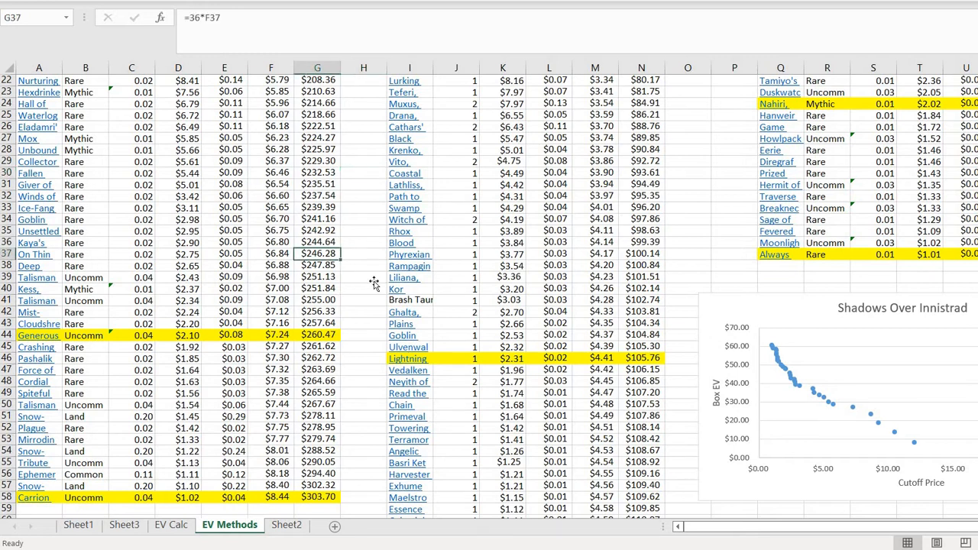
left_click(364, 289)
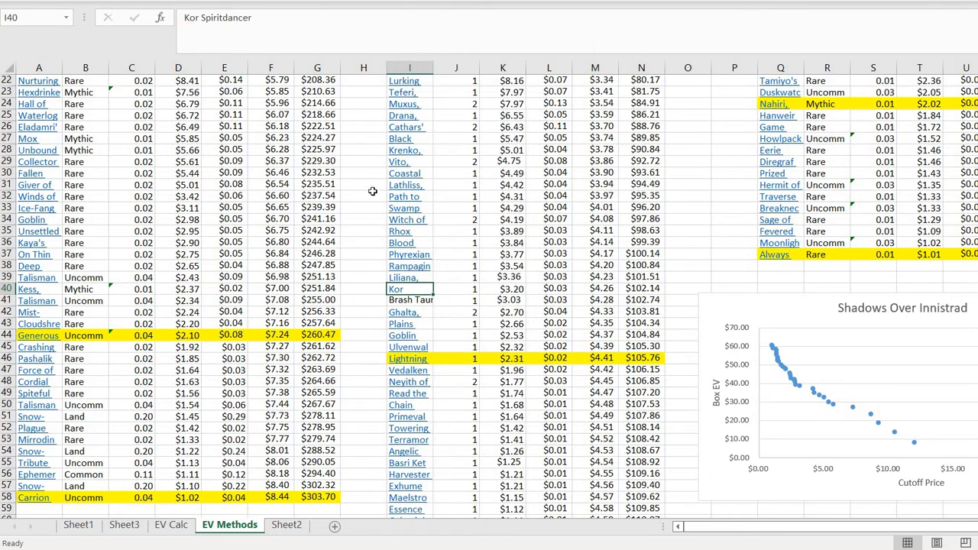
mouse_move(379, 260)
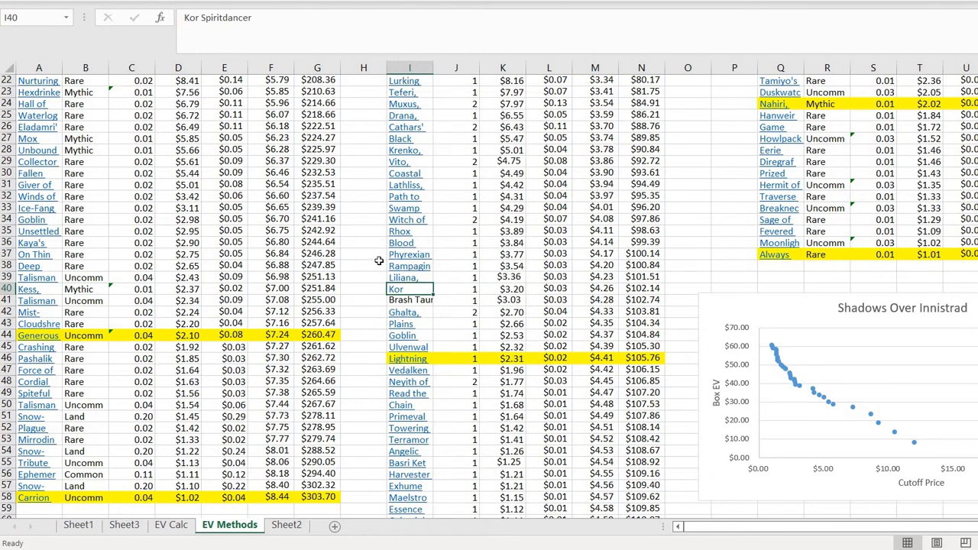
left_click(364, 311)
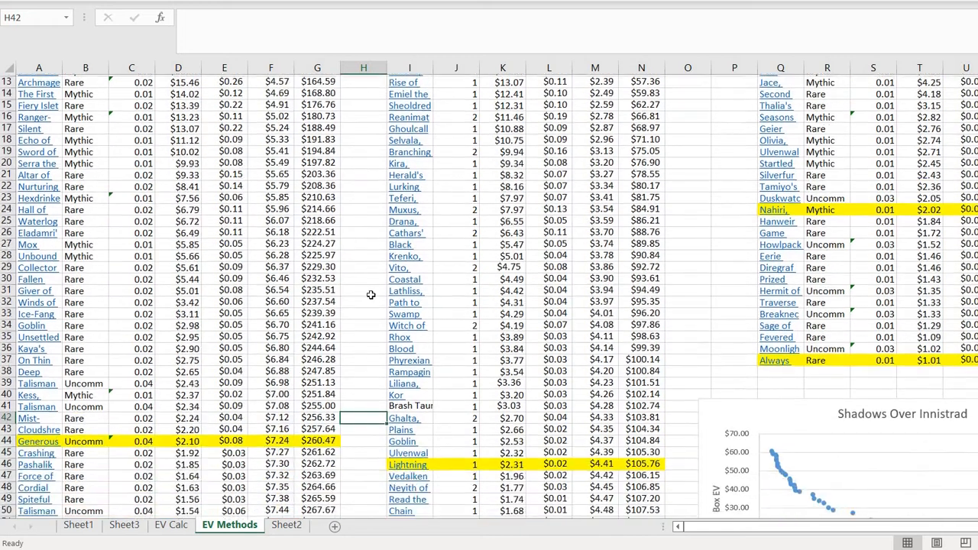
scroll("down", 3)
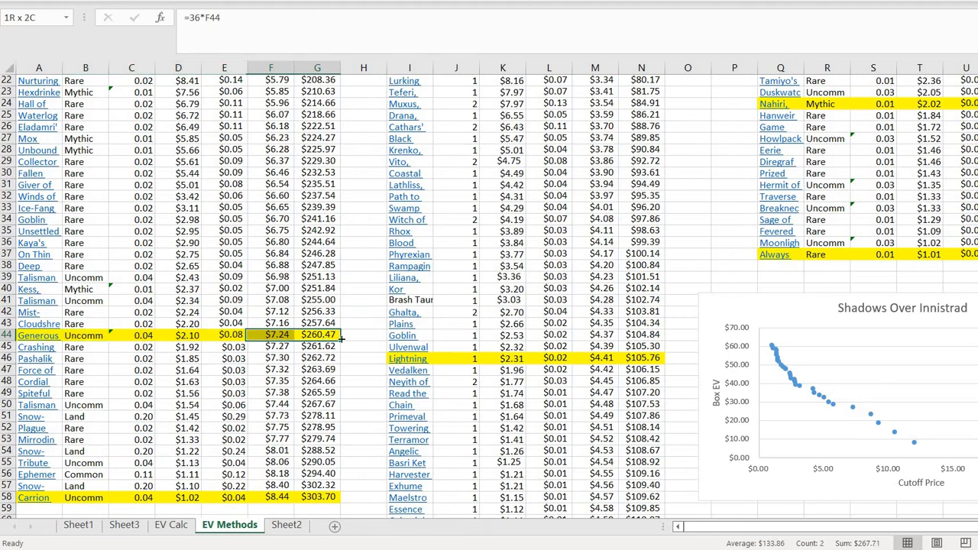
left_click(318, 336)
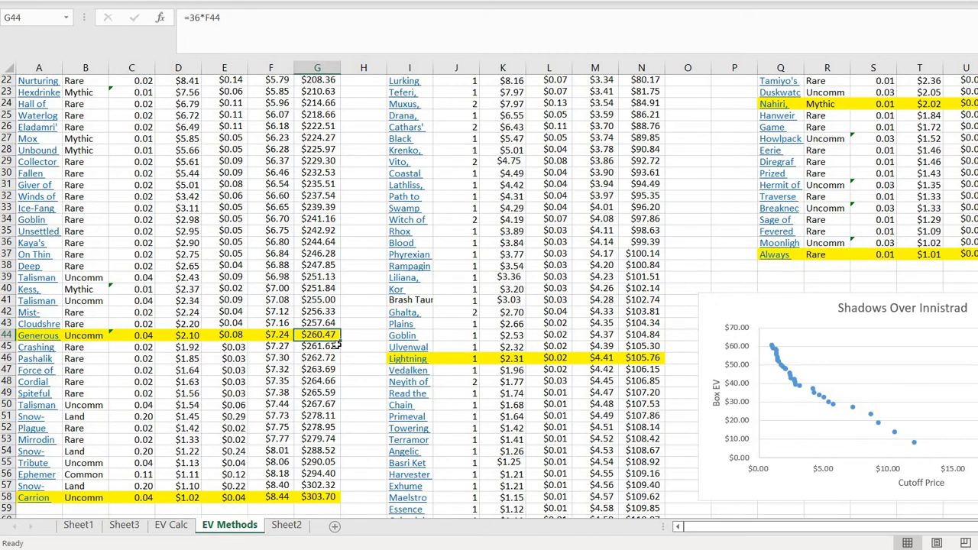
mouse_move(349, 345)
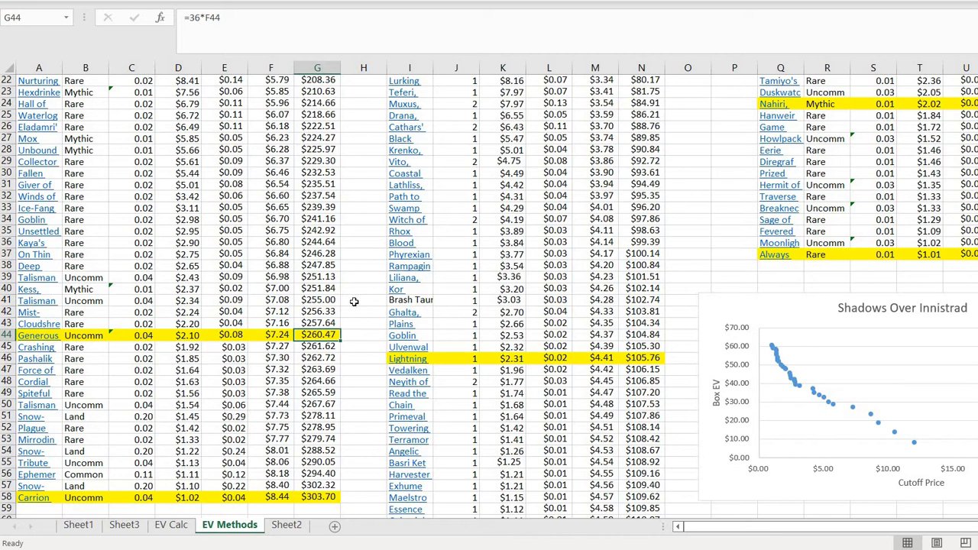
mouse_move(365, 317)
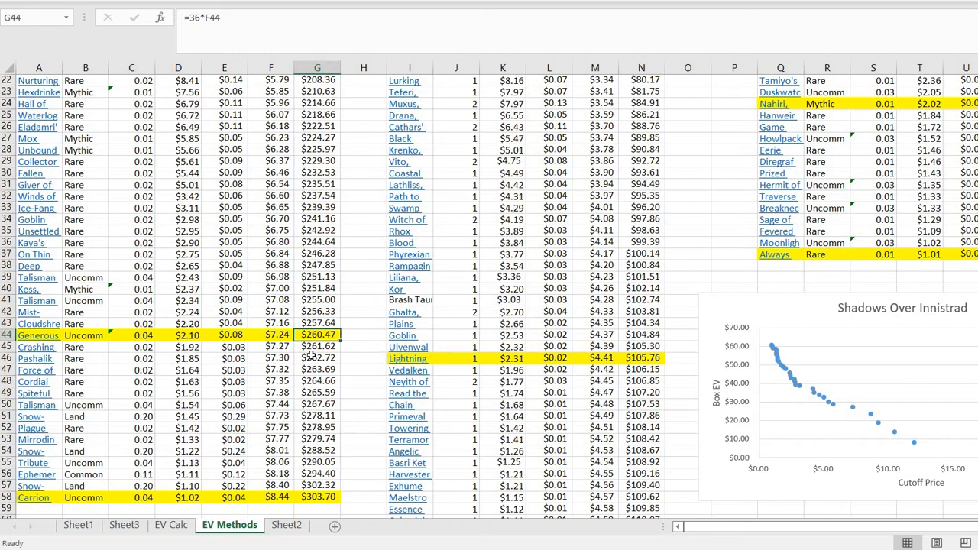
mouse_move(354, 347)
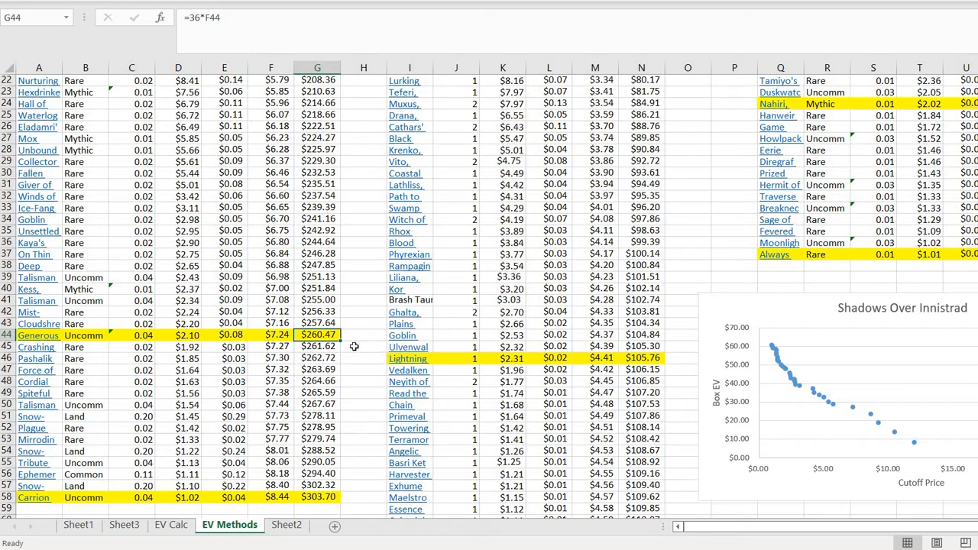
scroll("down", 3)
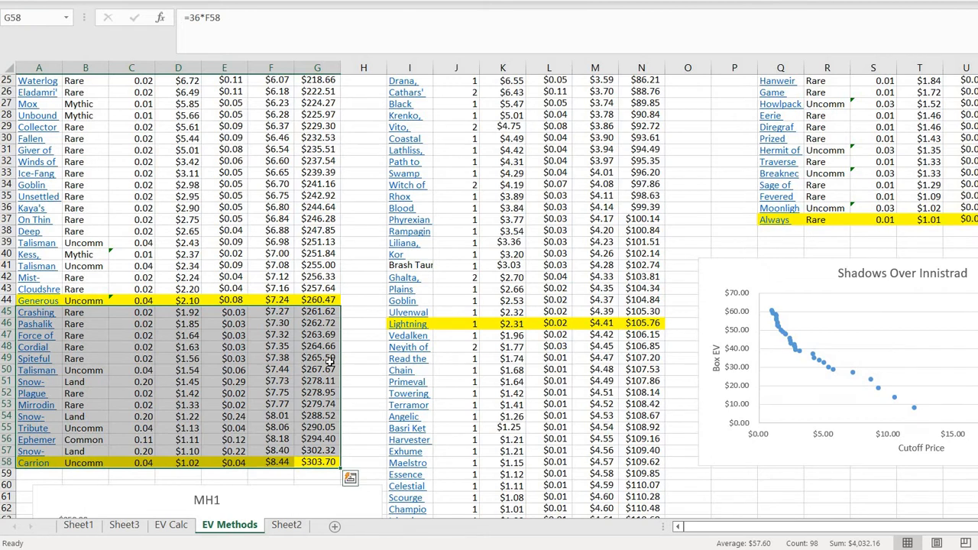
left_click(363, 347)
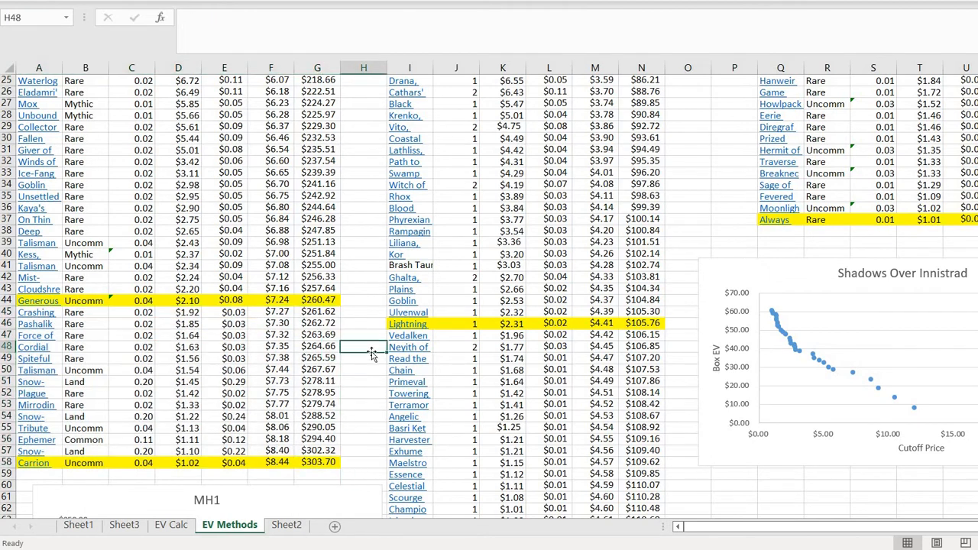
mouse_move(90, 446)
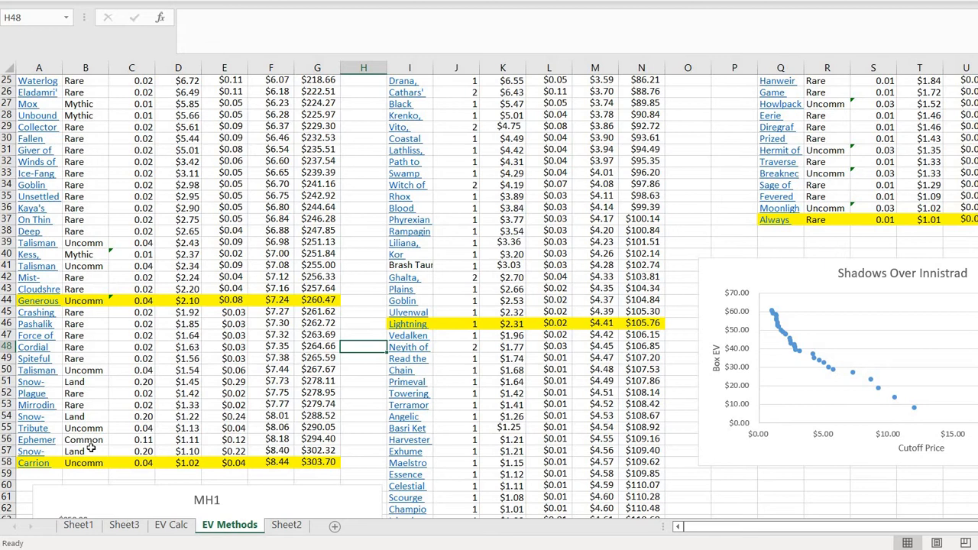
mouse_move(89, 443)
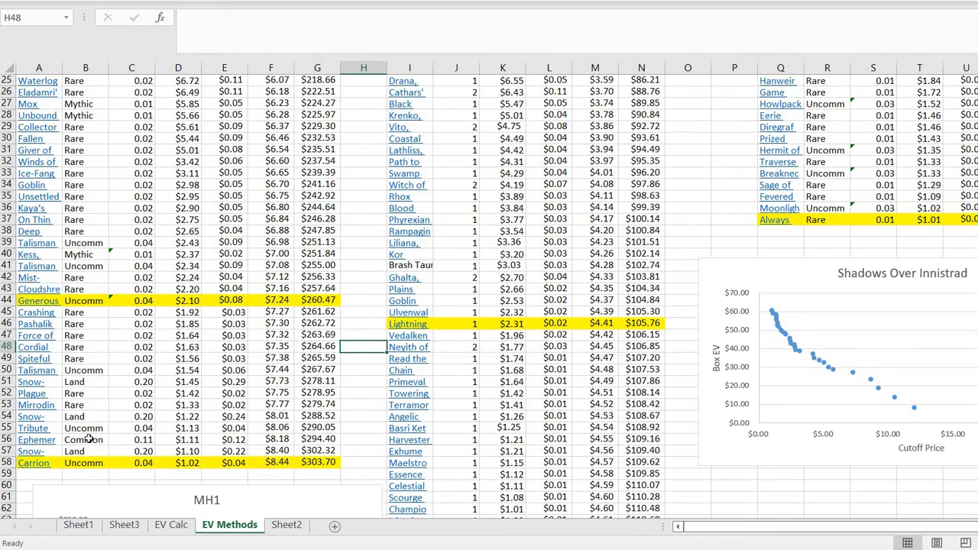
mouse_move(116, 439)
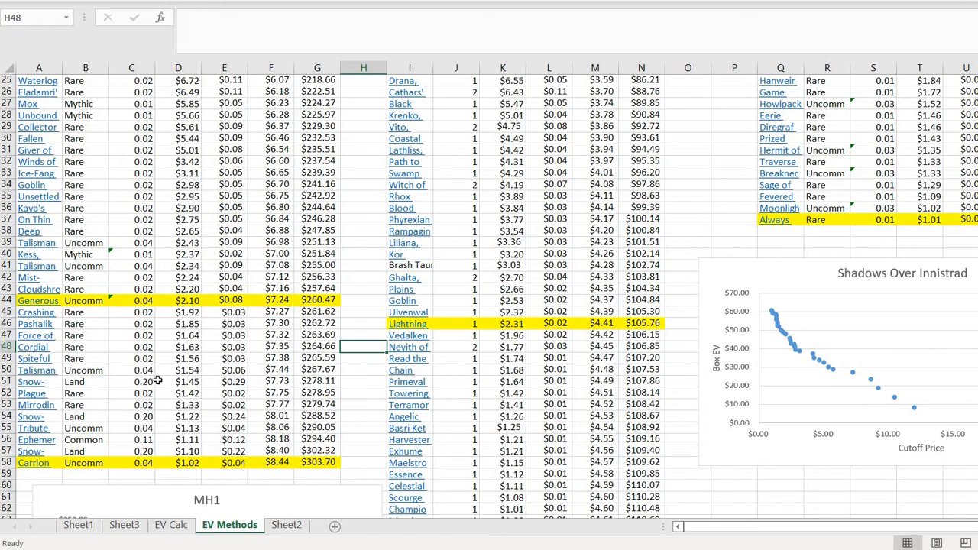
mouse_move(299, 319)
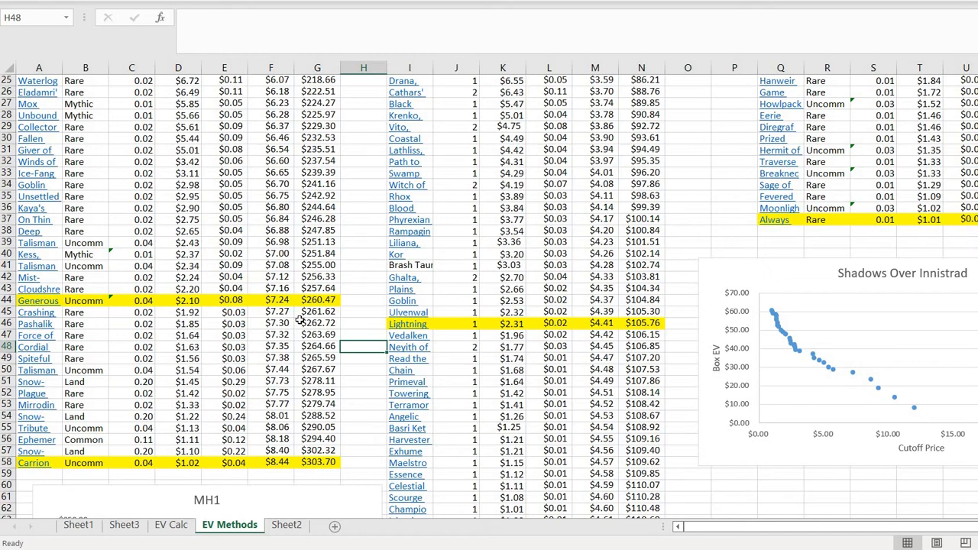
left_click(318, 391)
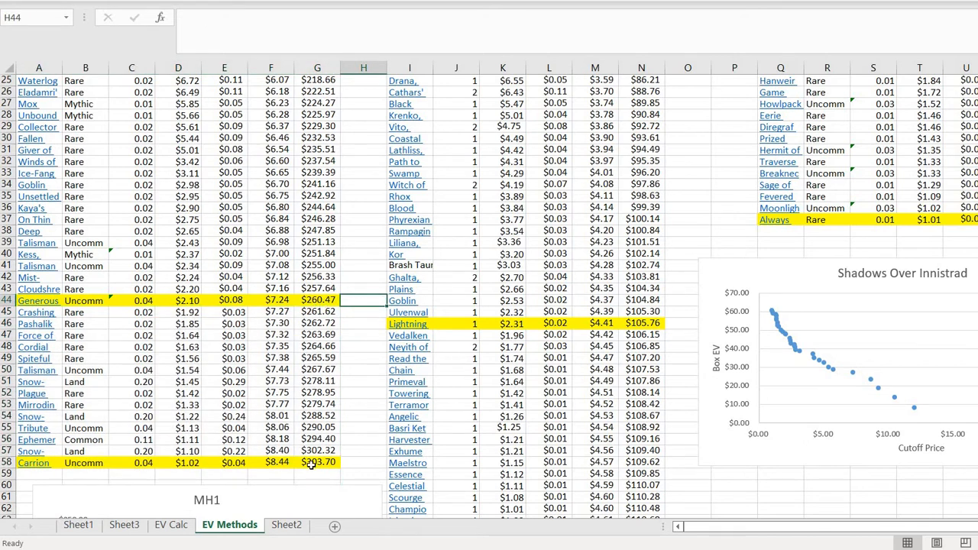
left_click(363, 415)
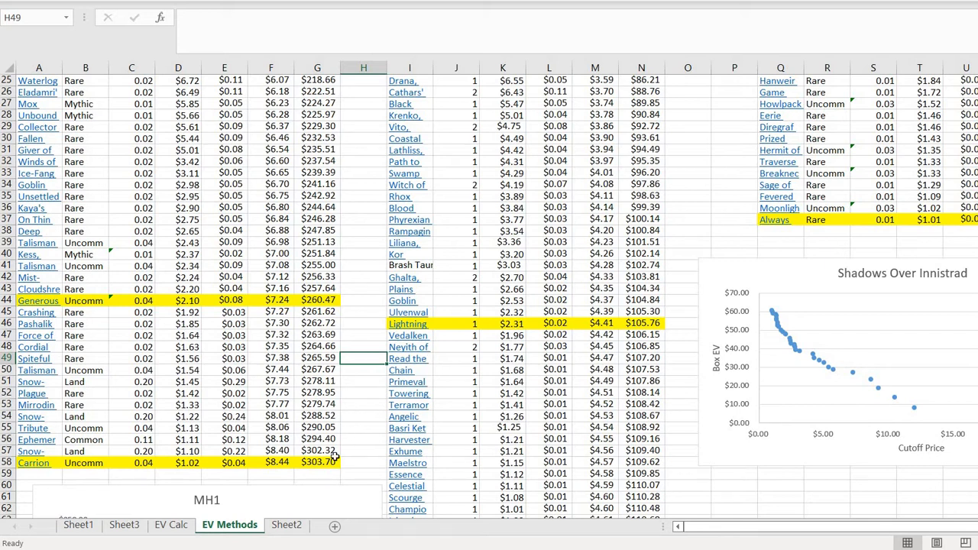
left_click(318, 462)
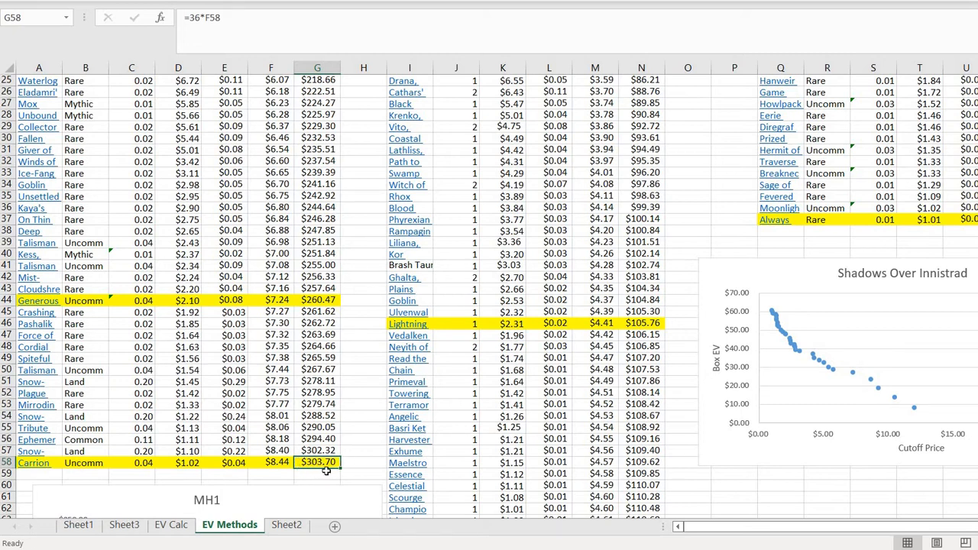
mouse_move(348, 391)
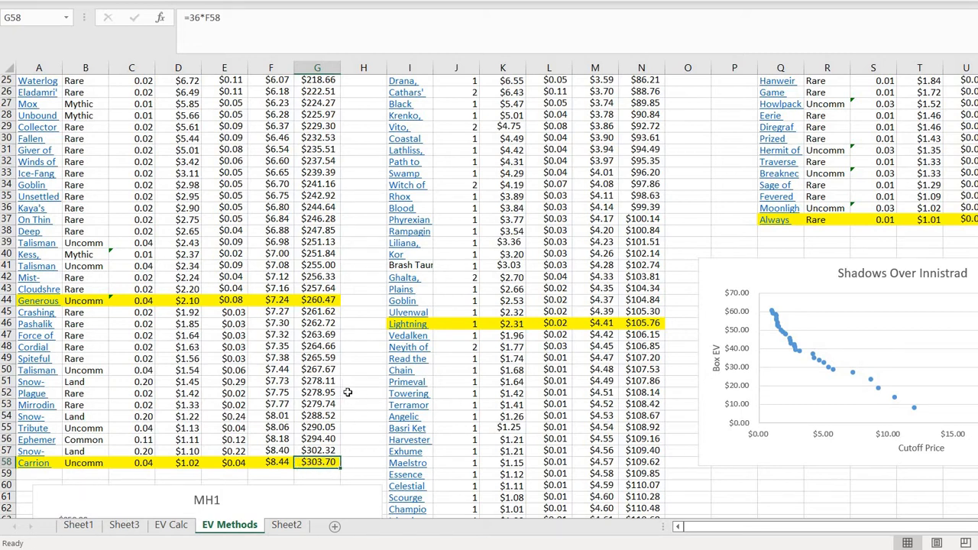
mouse_move(373, 362)
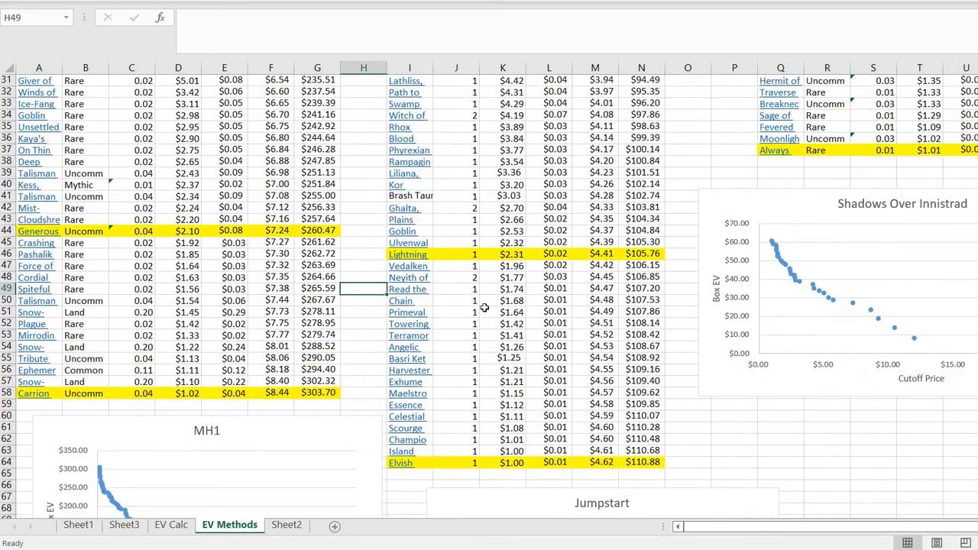
mouse_move(647, 410)
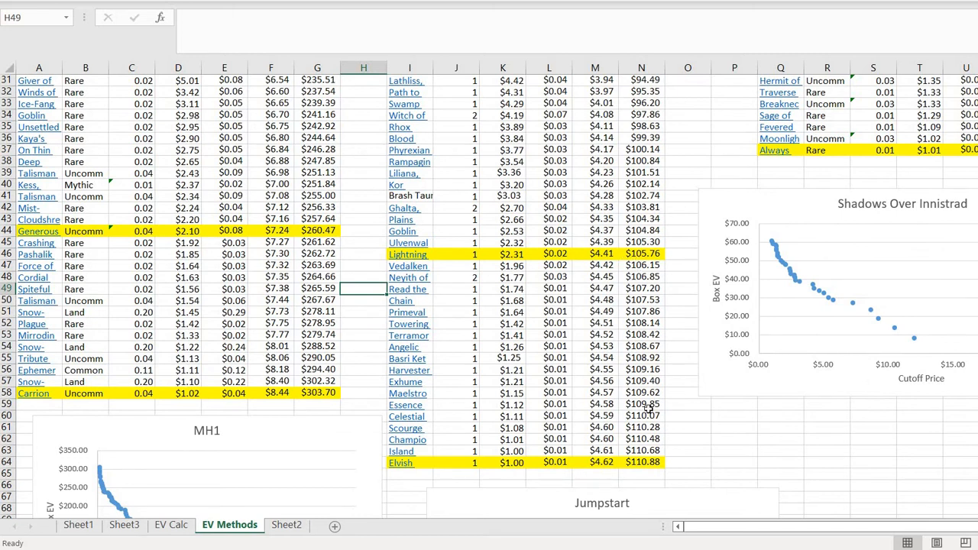
left_click(642, 461)
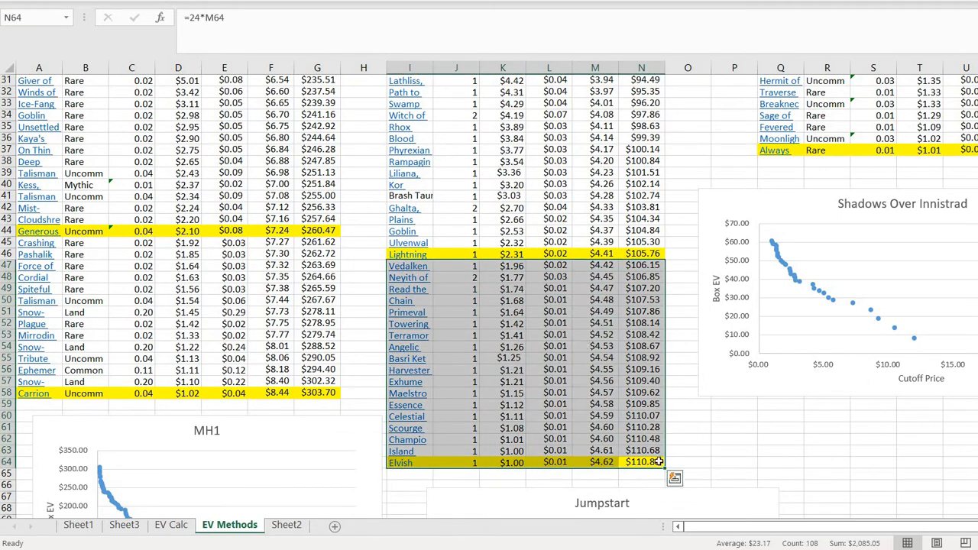
left_click(688, 438)
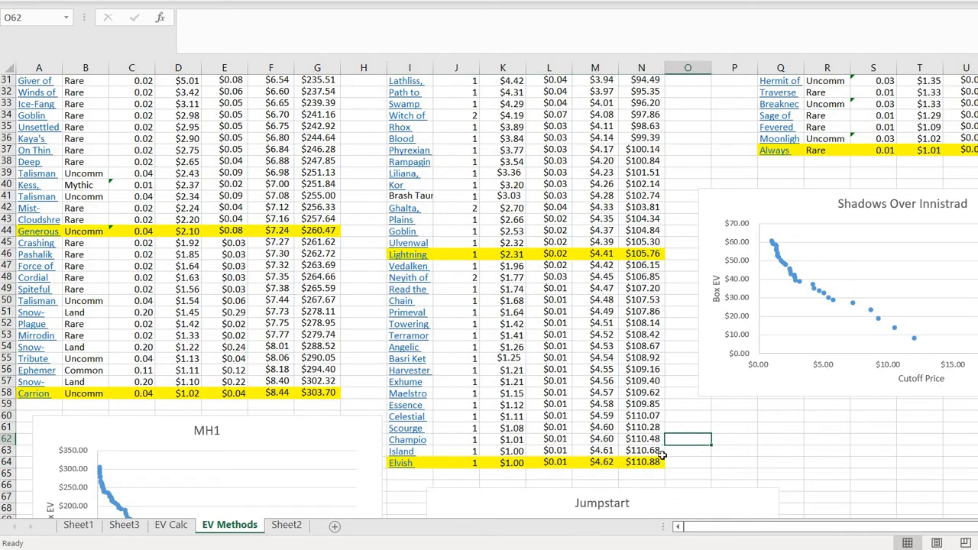
left_click(642, 462)
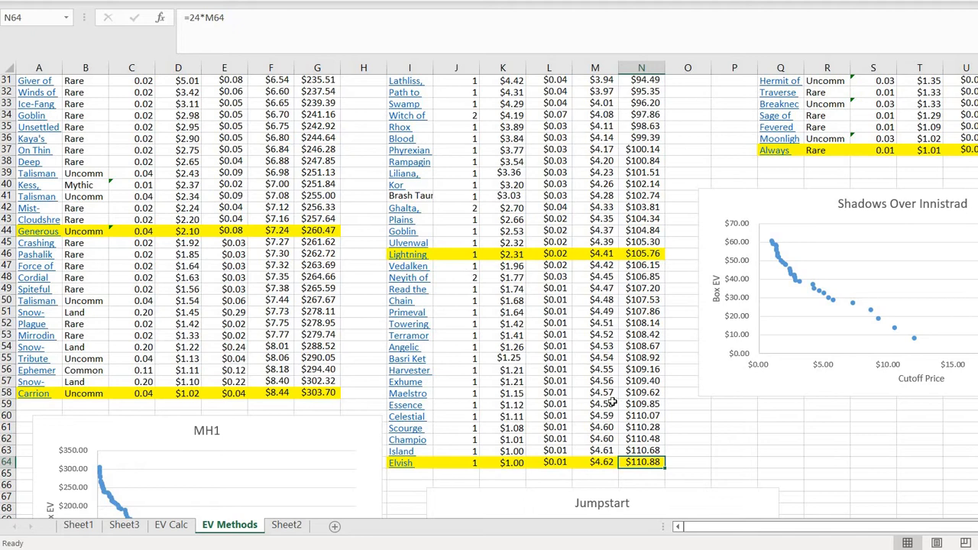
mouse_move(733, 492)
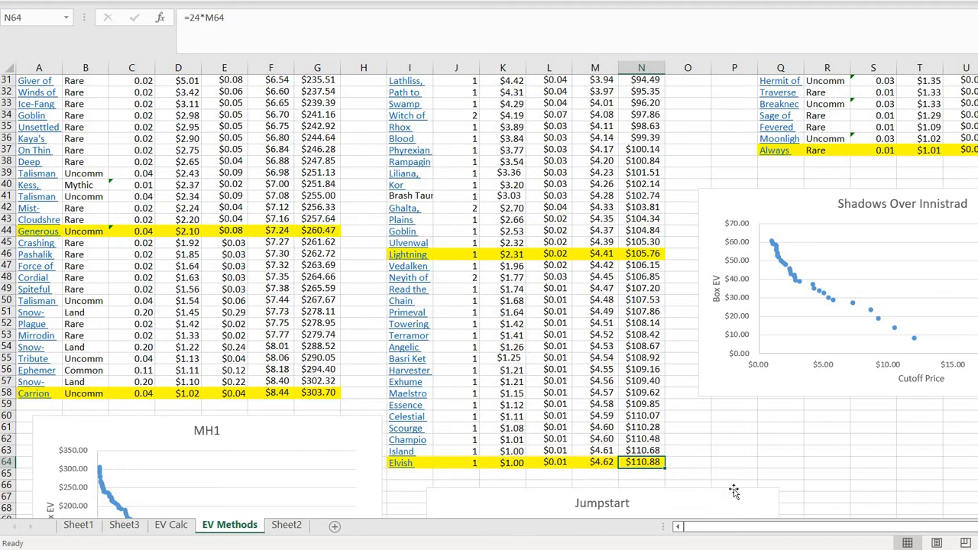
scroll("down", 3)
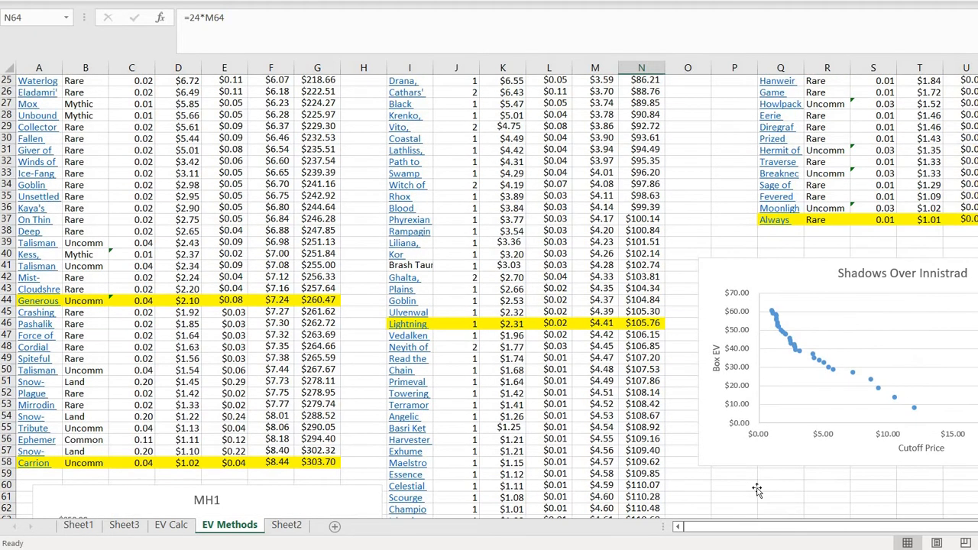
scroll("up", 3)
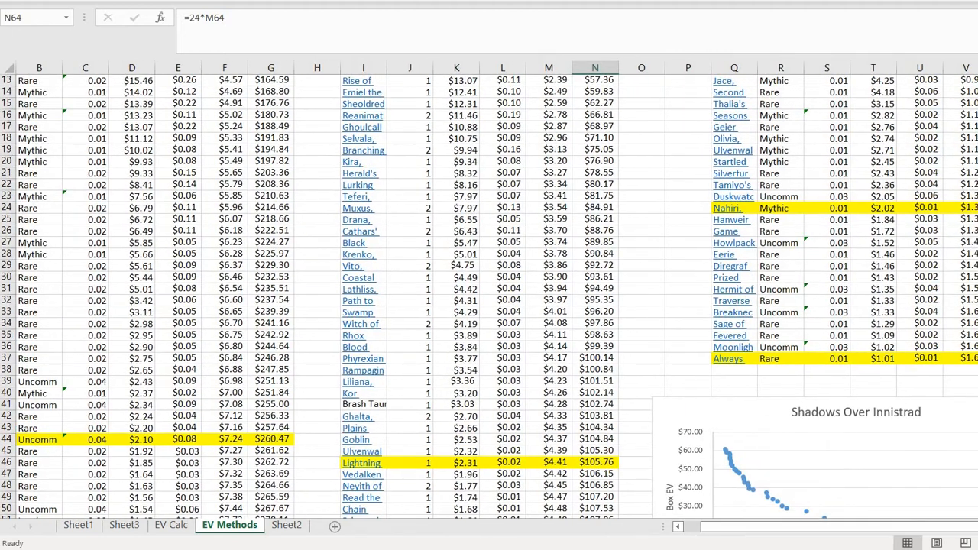
scroll("right", 3)
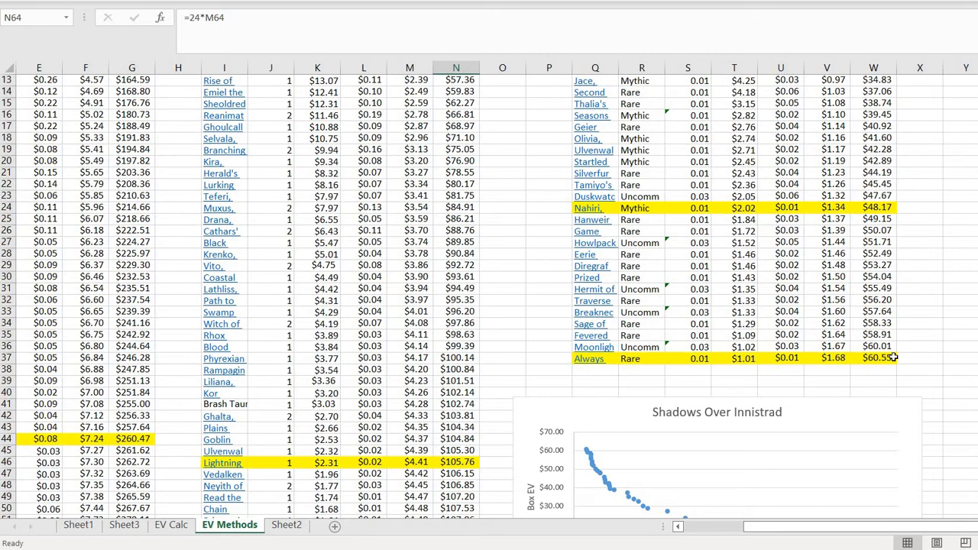
mouse_move(889, 359)
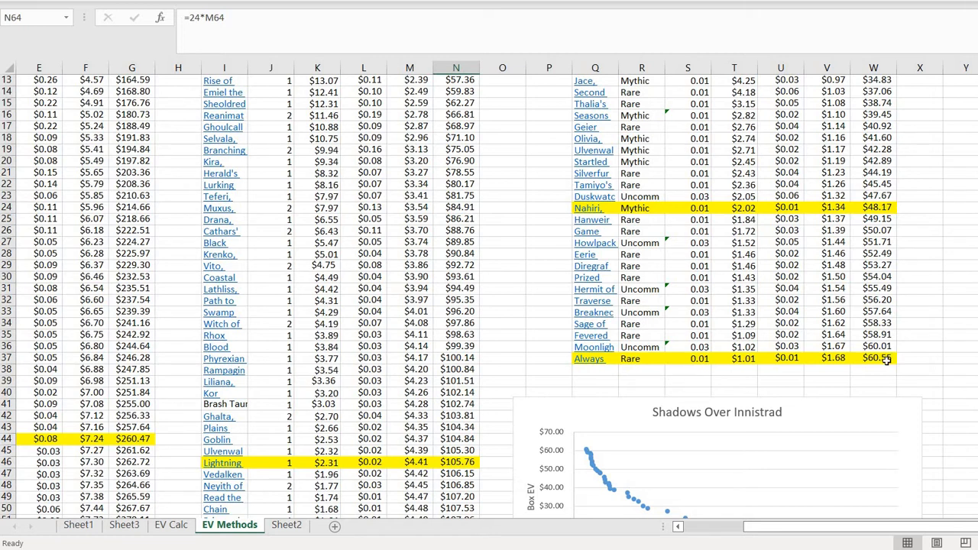
left_click(874, 358)
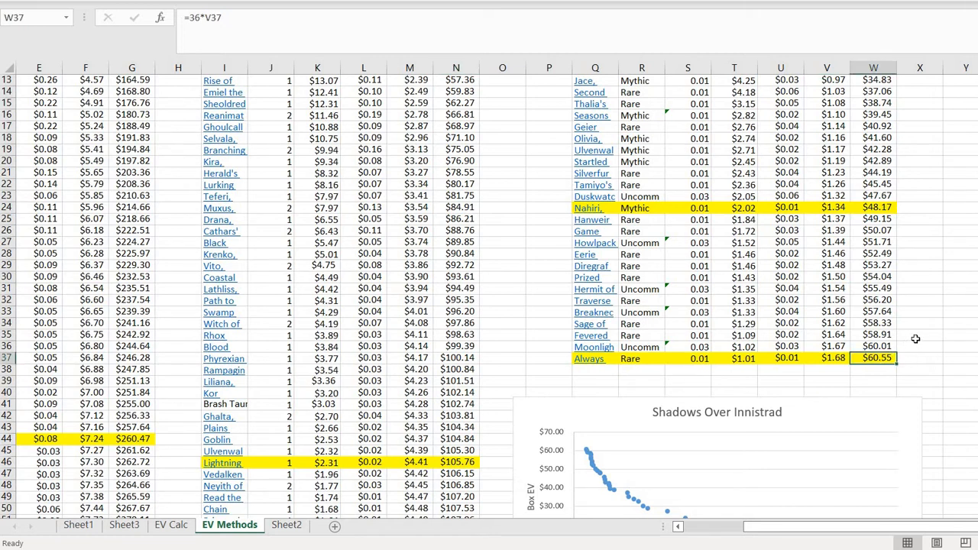
mouse_move(911, 333)
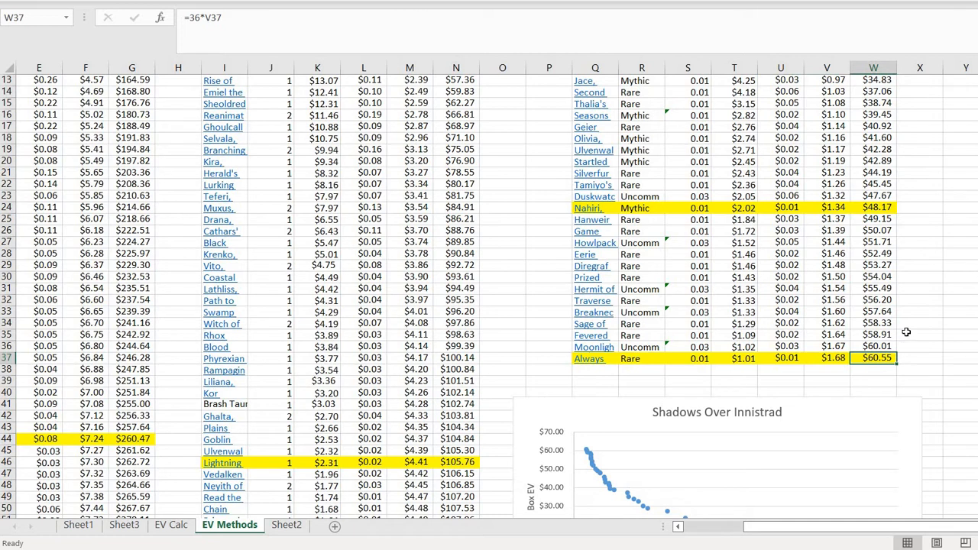
mouse_move(664, 342)
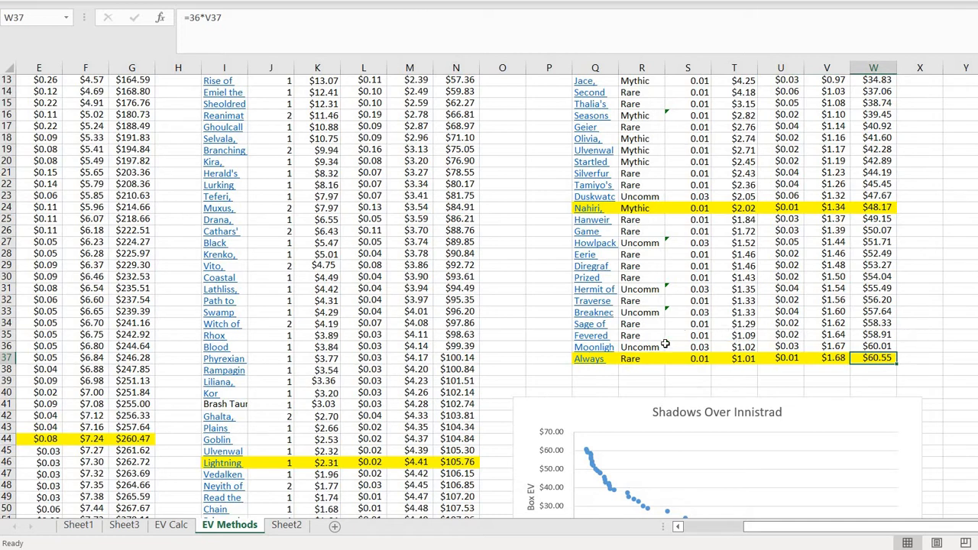
left_click(642, 347)
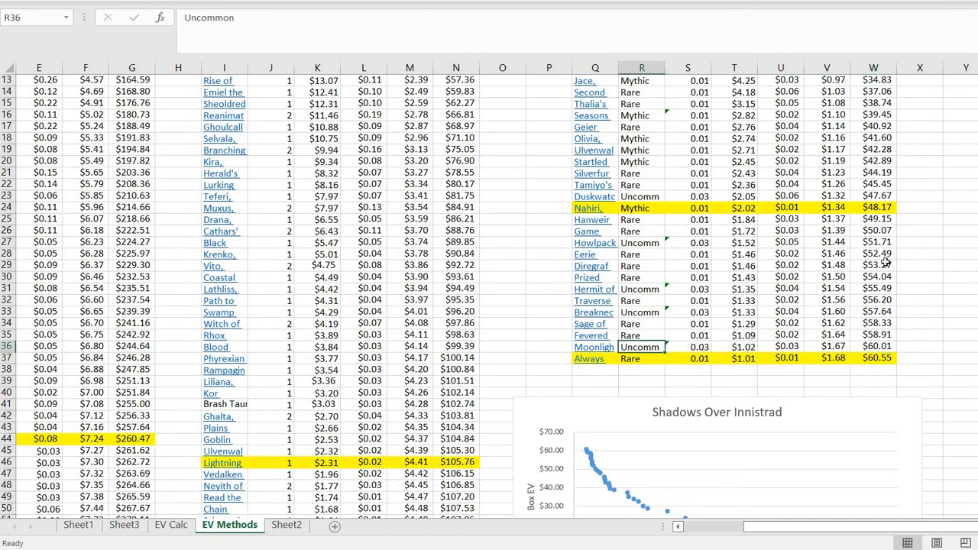
left_click(919, 265)
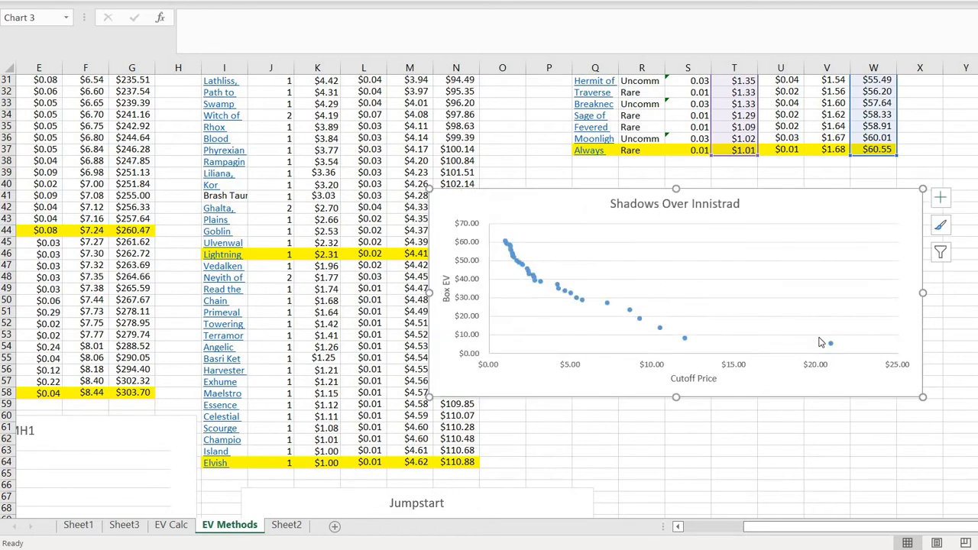
mouse_move(558, 359)
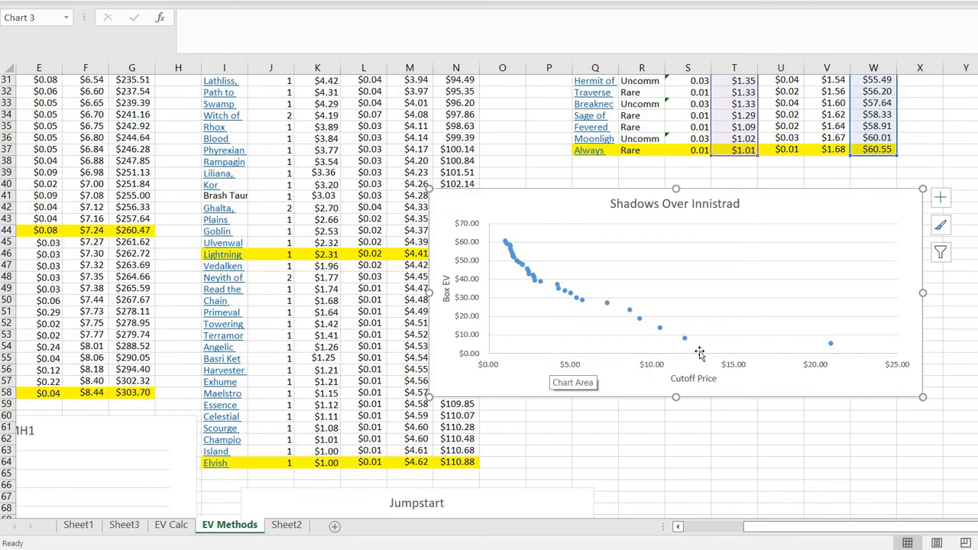
mouse_move(830, 342)
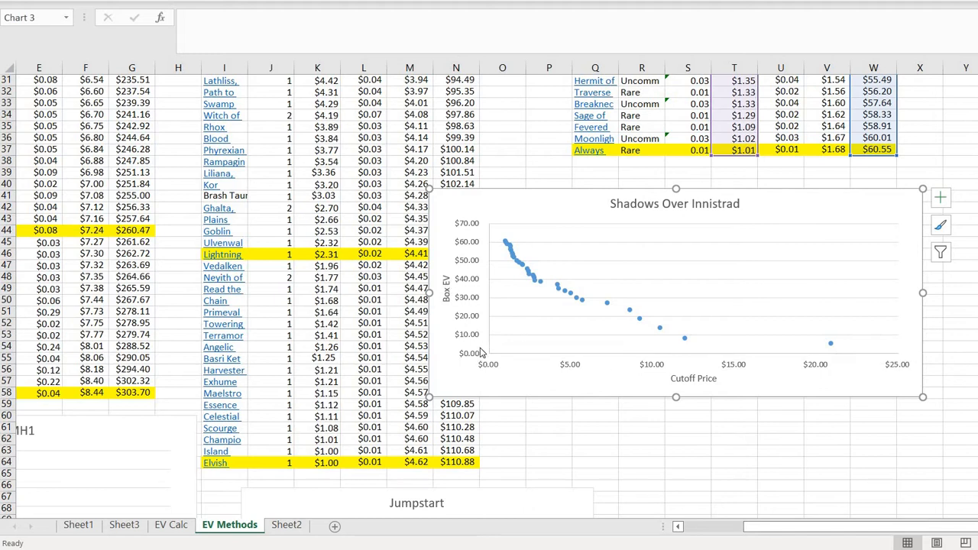
mouse_move(696, 330)
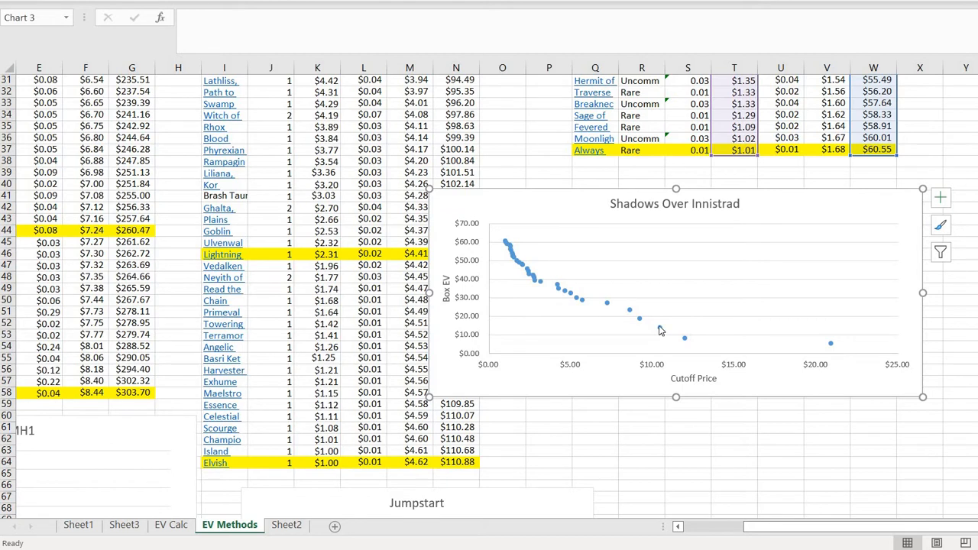
mouse_move(562, 269)
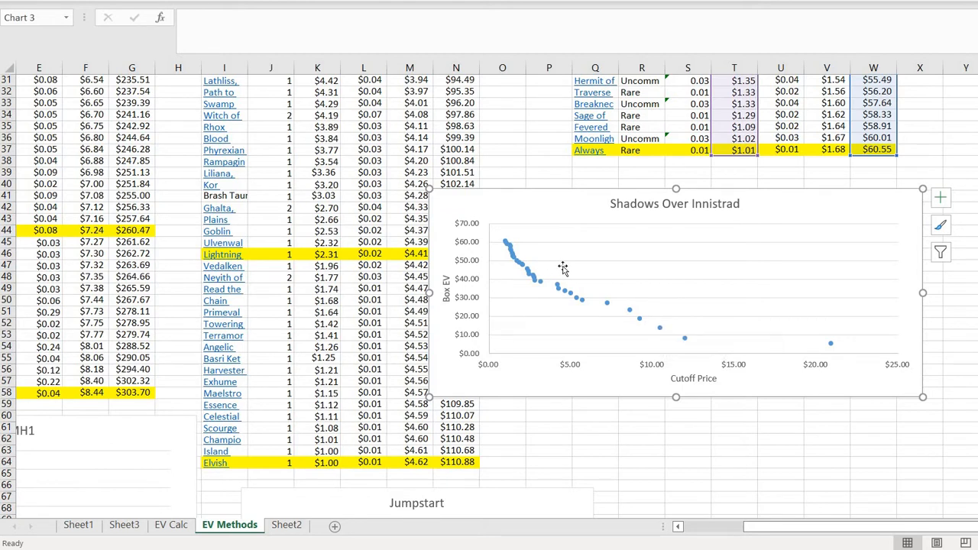
mouse_move(627, 315)
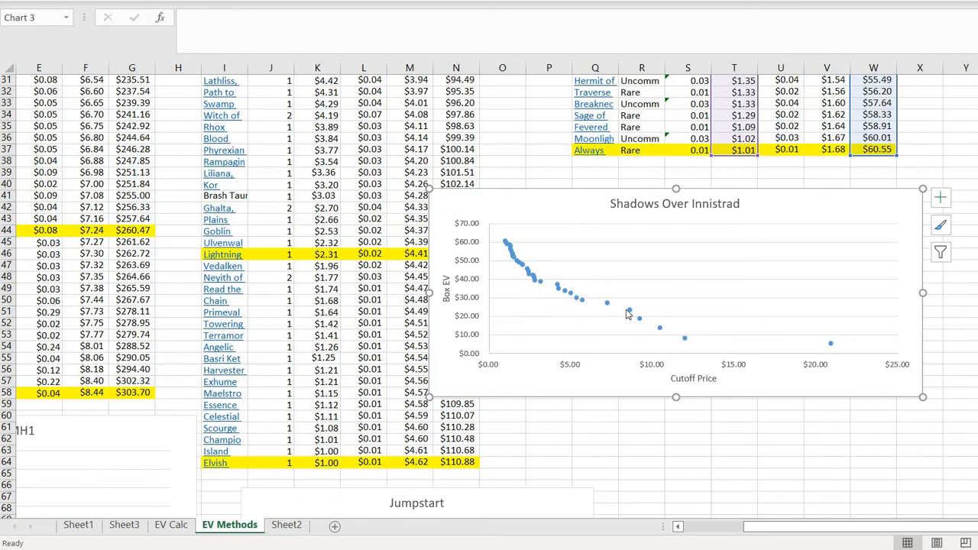
mouse_move(495, 232)
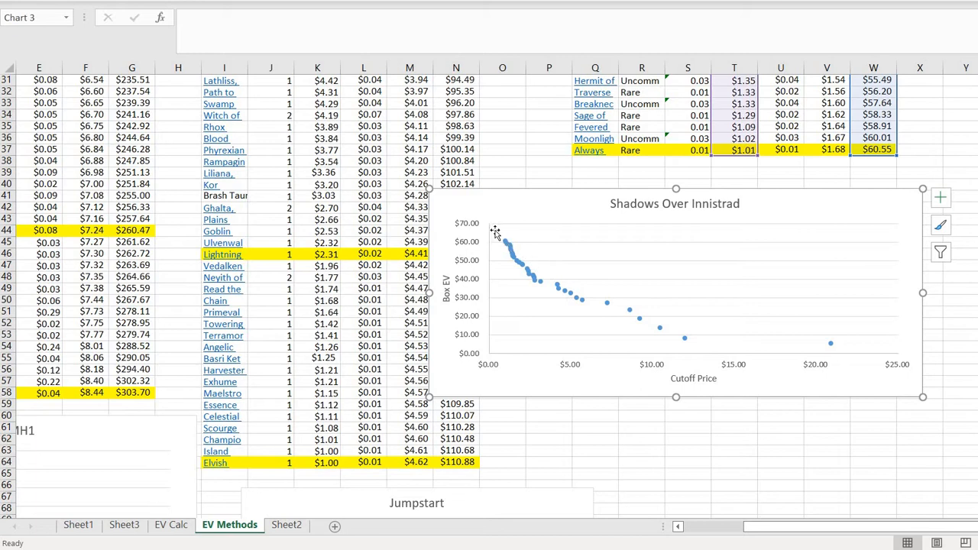
mouse_move(510, 244)
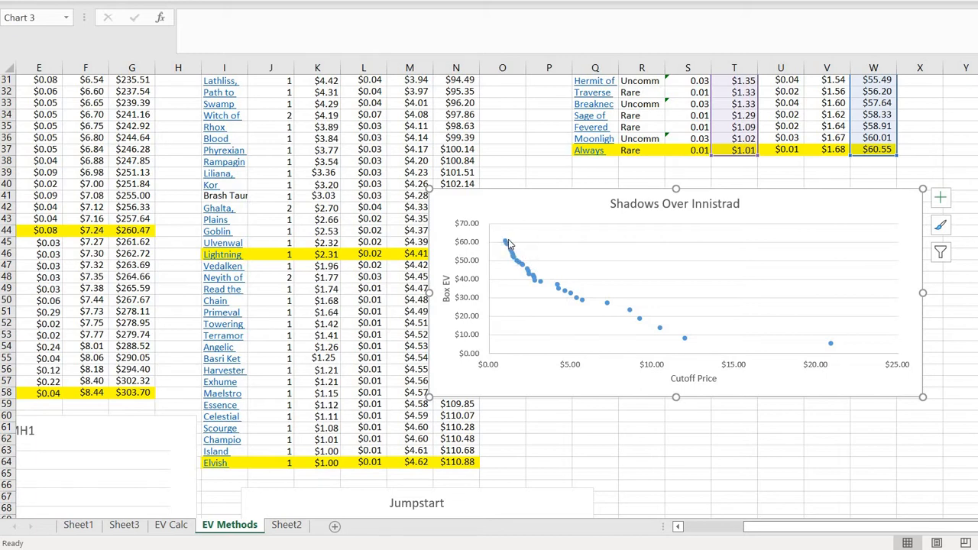
mouse_move(525, 273)
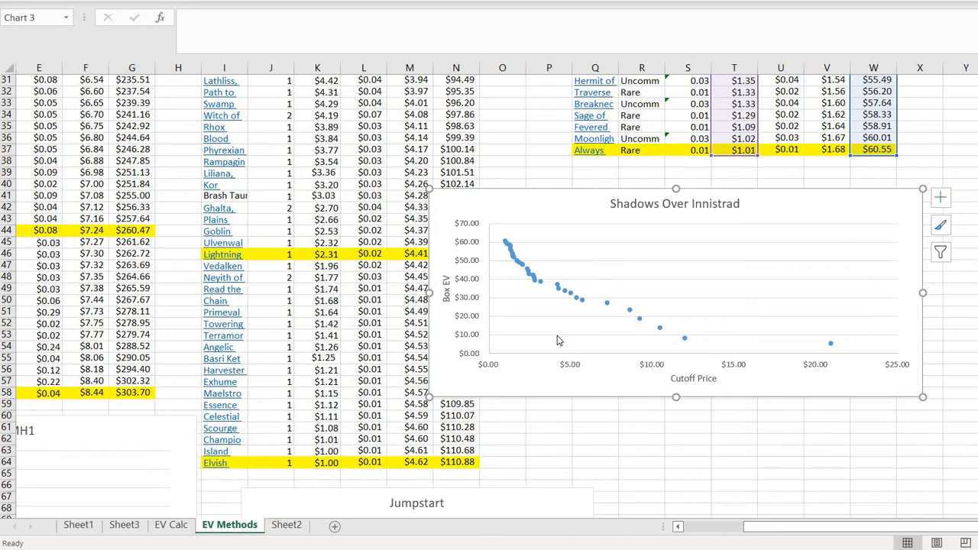
mouse_move(529, 275)
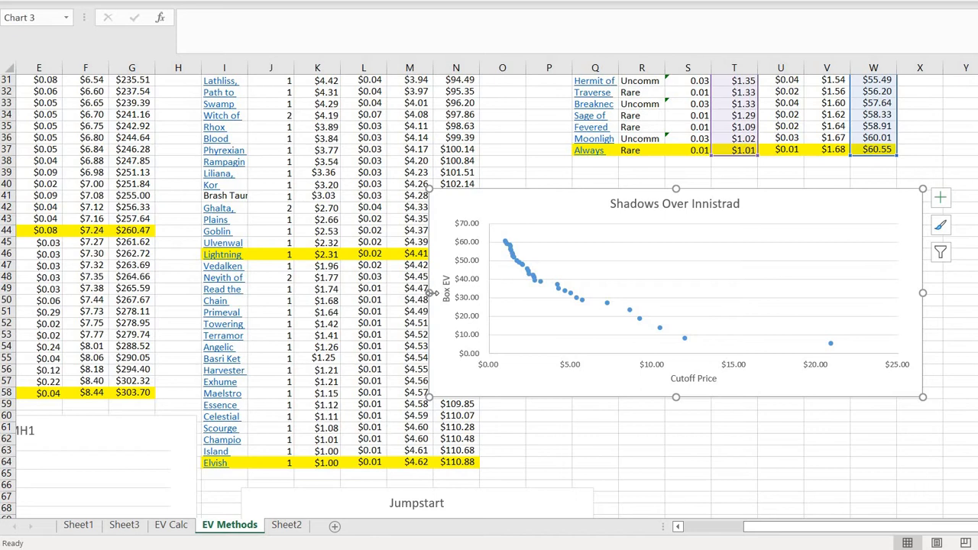
scroll("down", 3)
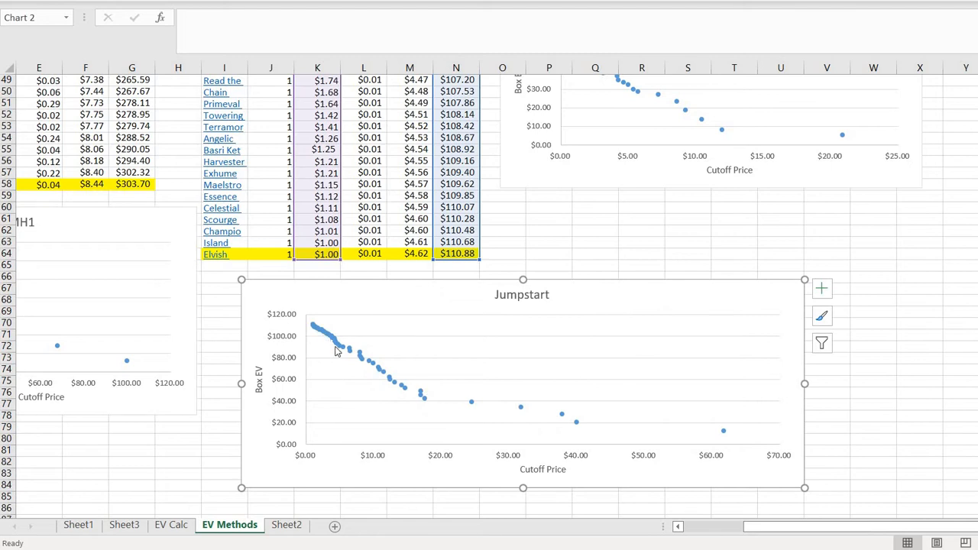
mouse_move(312, 315)
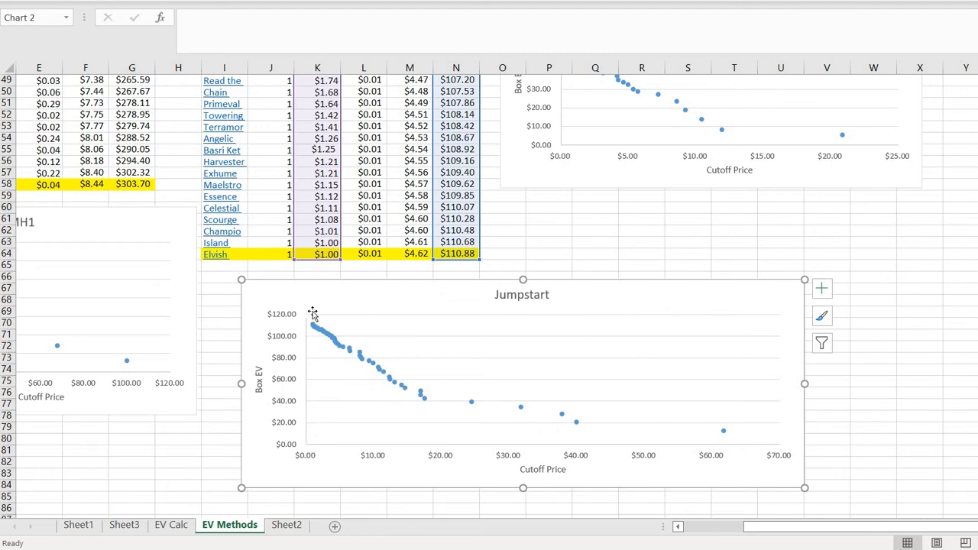
mouse_move(336, 385)
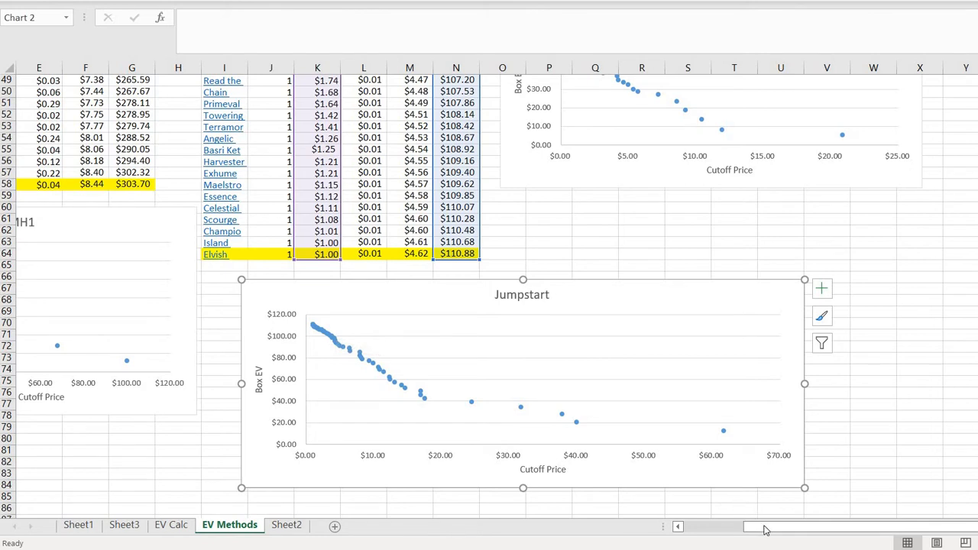
mouse_move(772, 534)
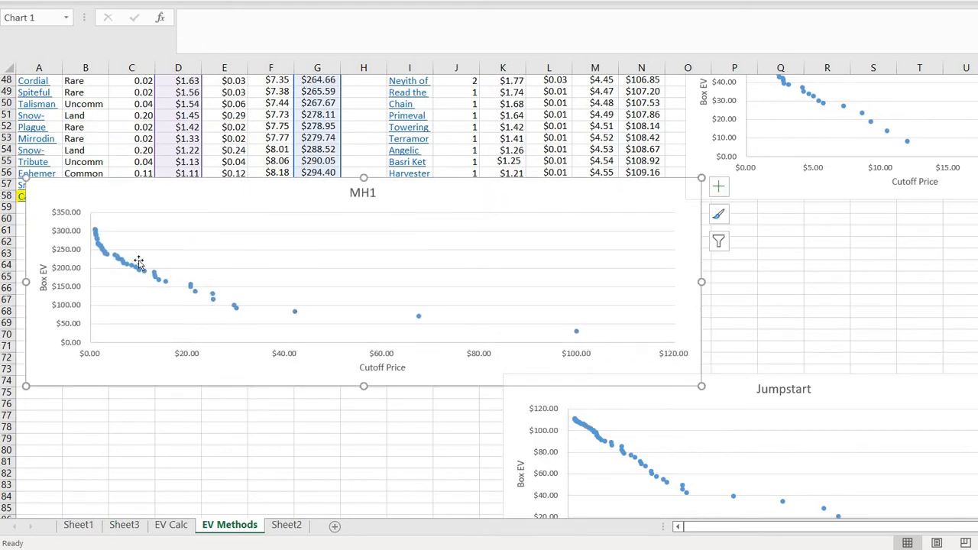
mouse_move(98, 238)
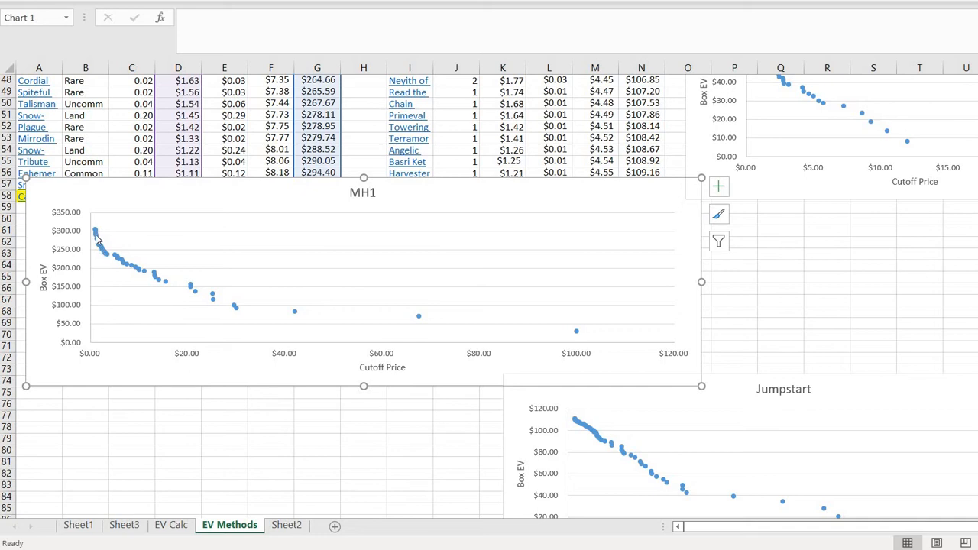
mouse_move(94, 233)
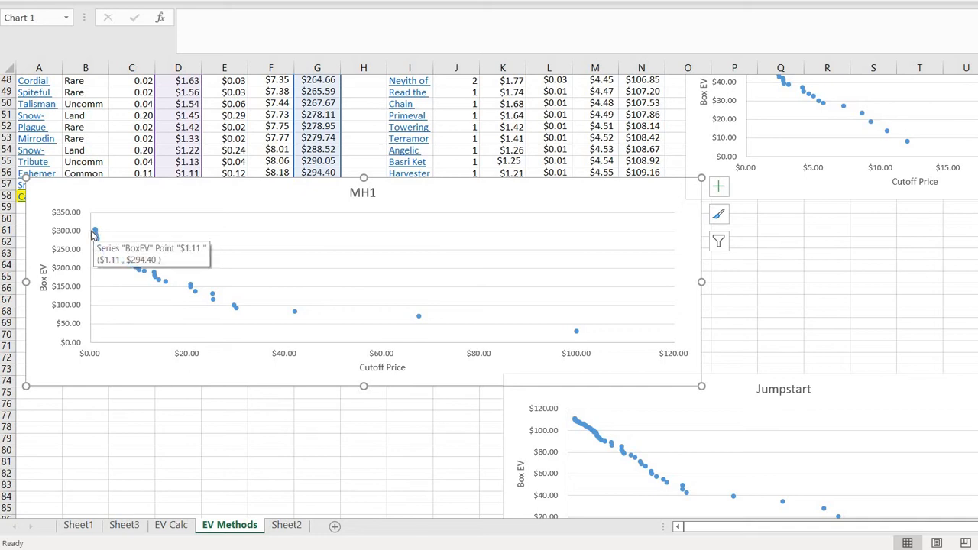
mouse_move(143, 320)
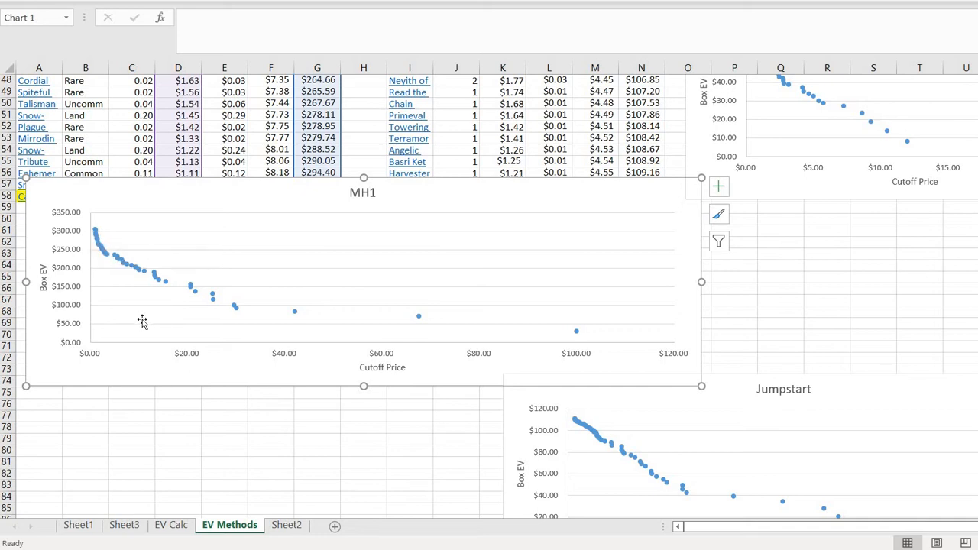
mouse_move(148, 316)
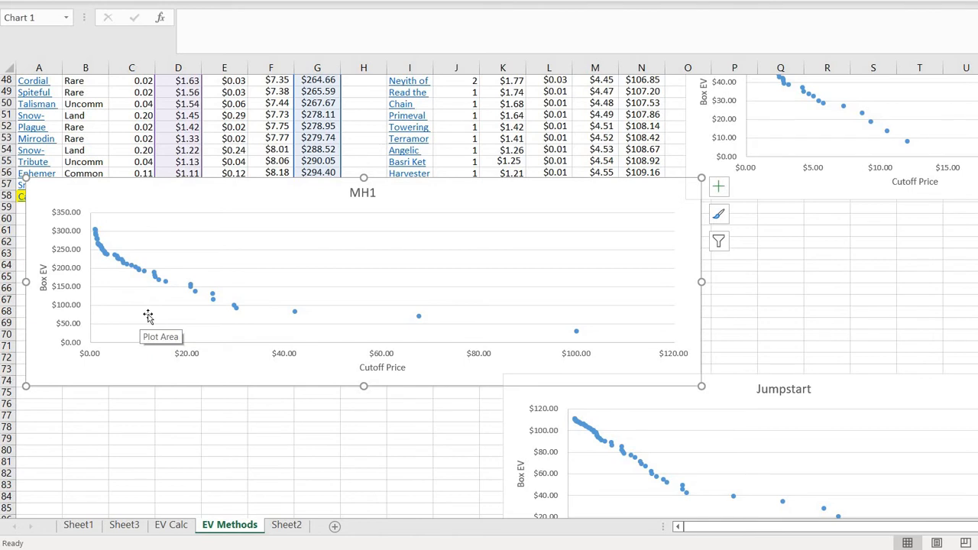
mouse_move(147, 314)
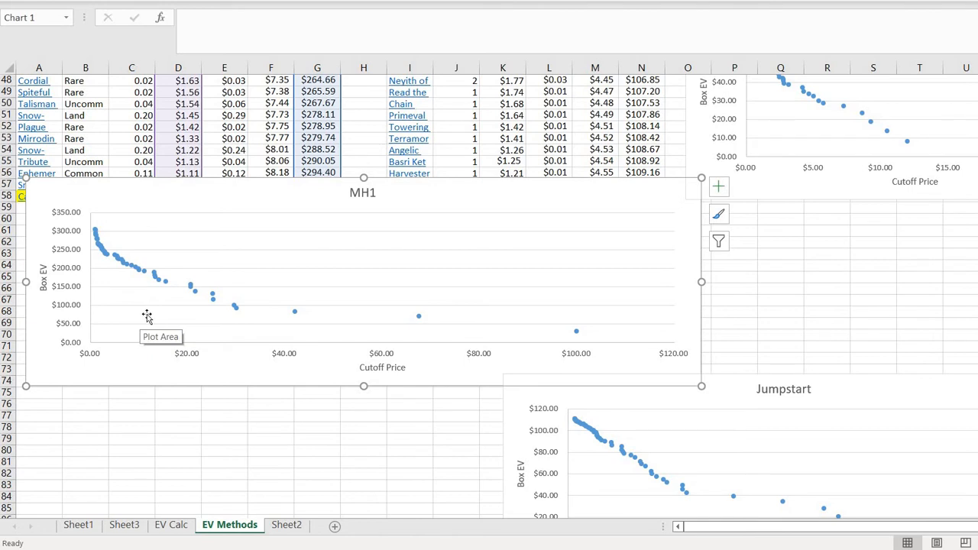
mouse_move(217, 338)
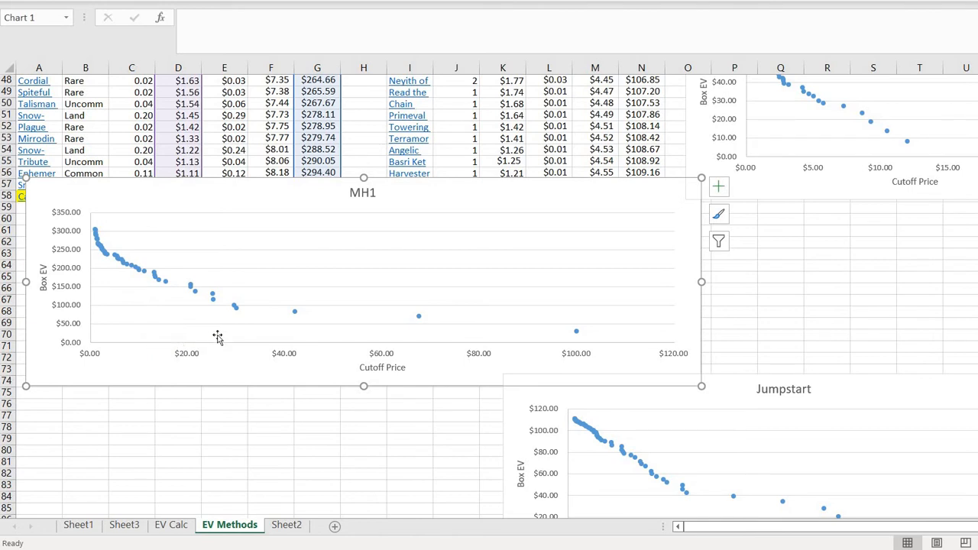
mouse_move(363, 358)
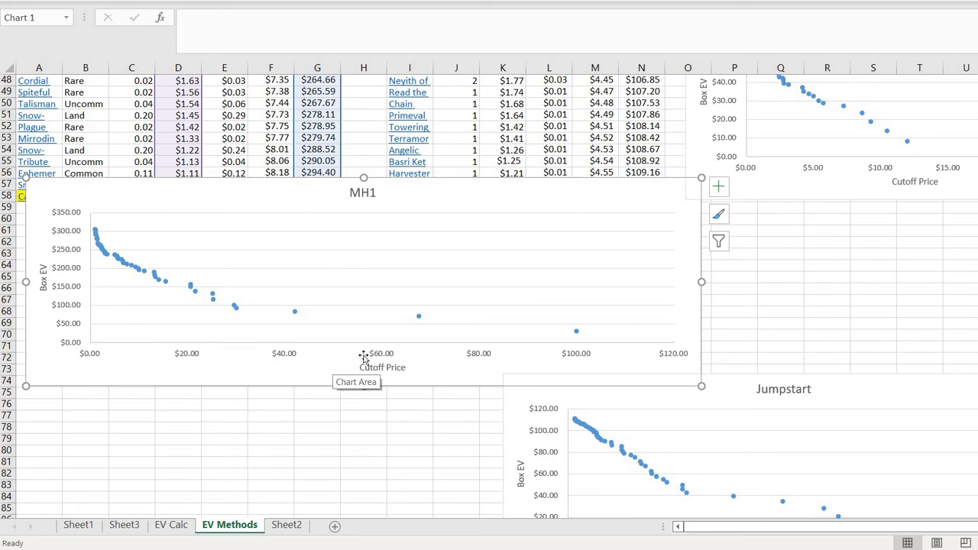
mouse_move(190, 379)
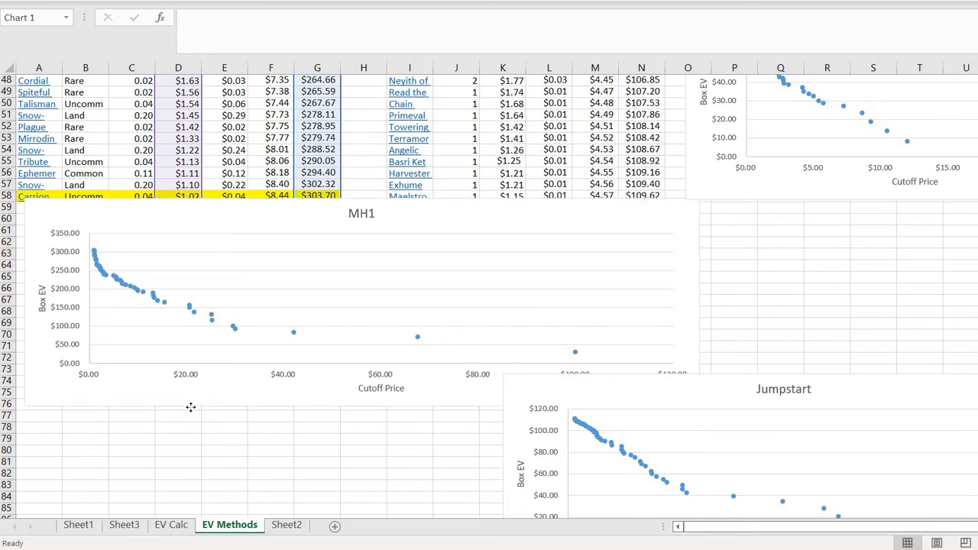
left_click(361, 298)
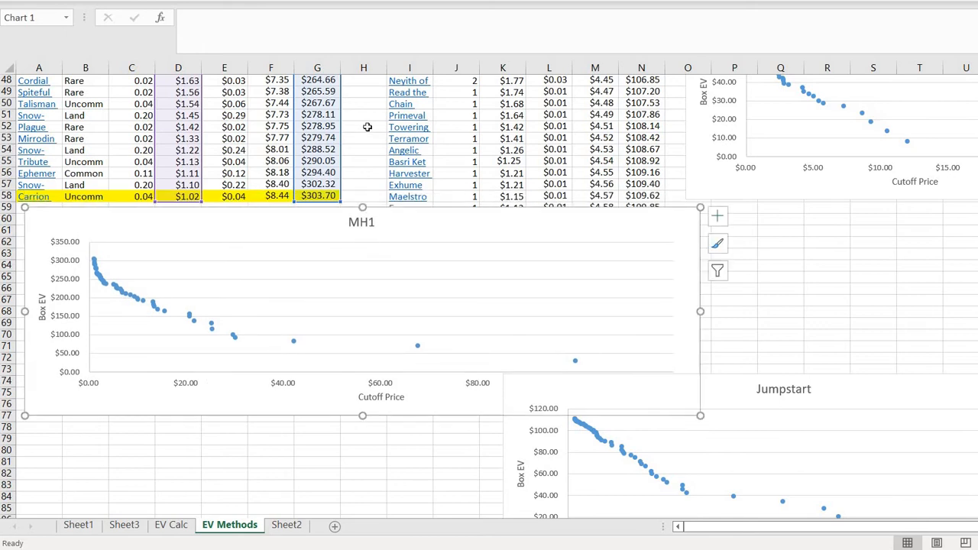
left_click(363, 150)
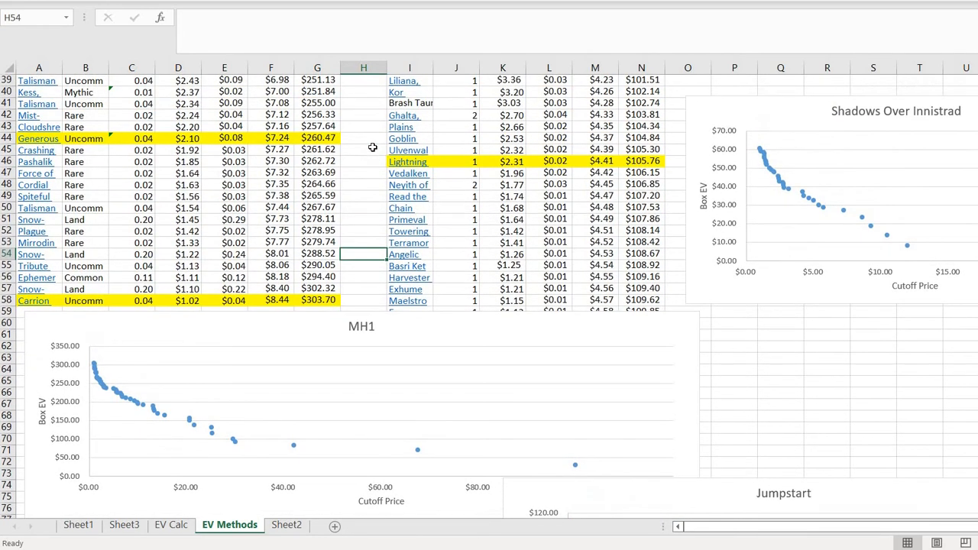
scroll("down", 3)
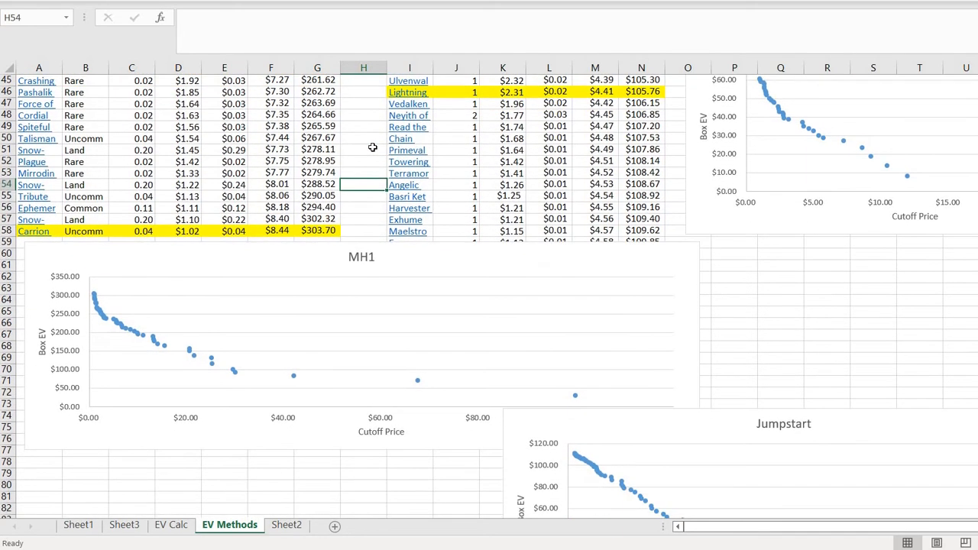
scroll("down", 3)
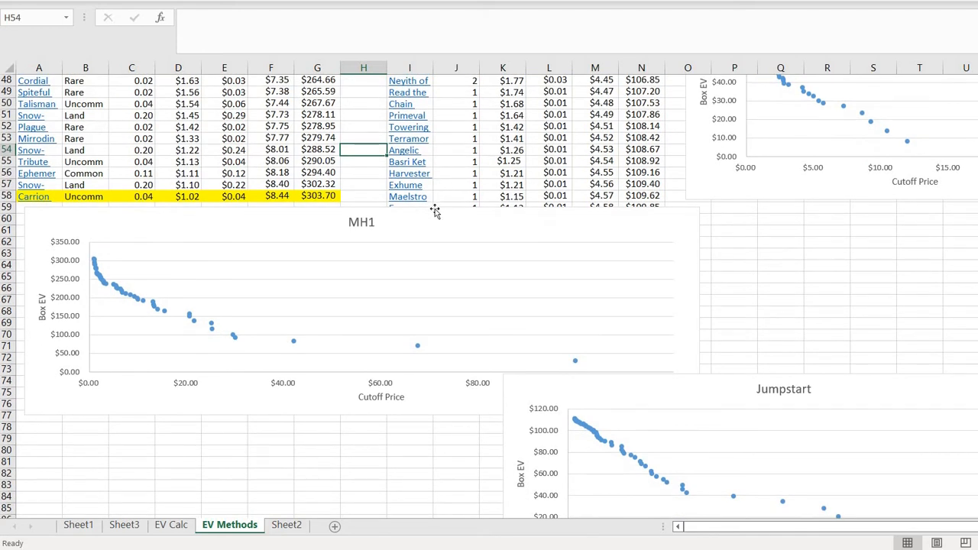
mouse_move(437, 230)
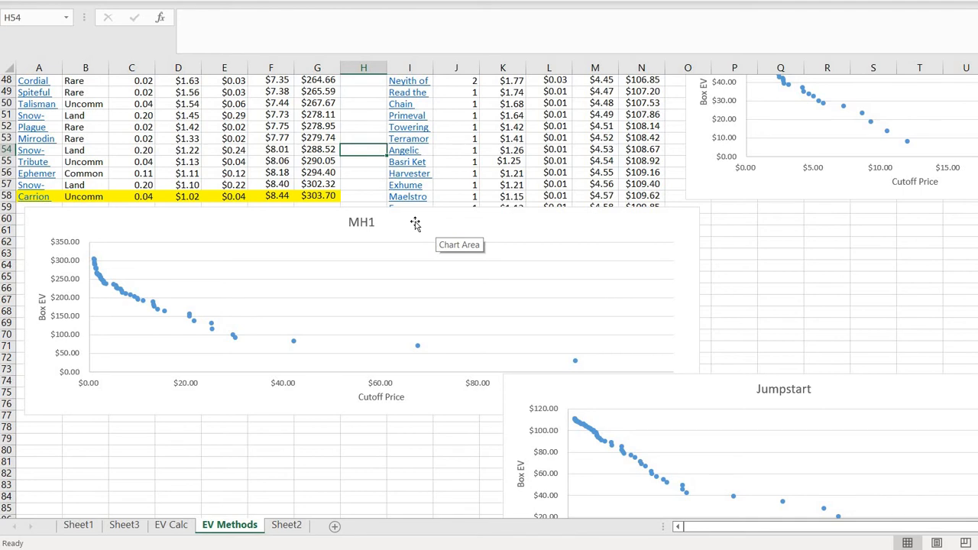
mouse_move(404, 223)
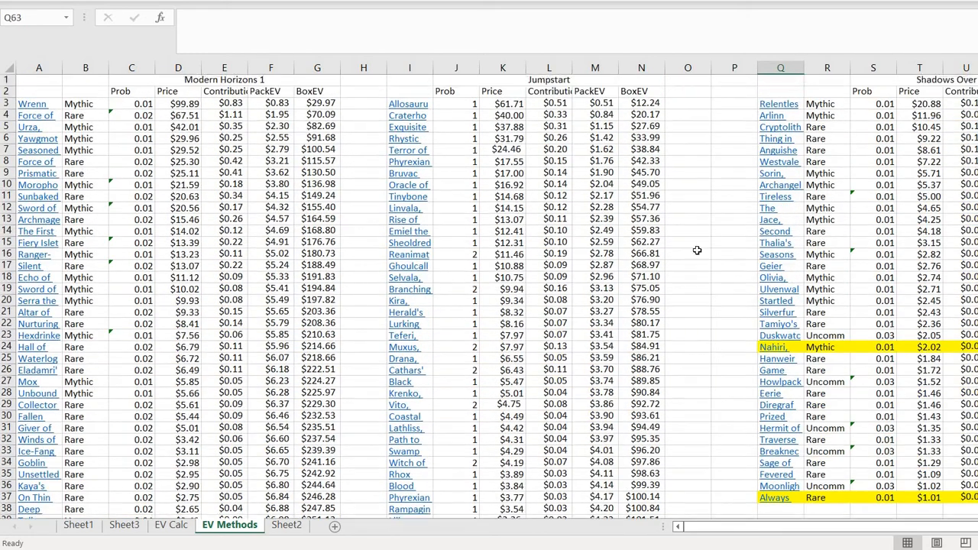
mouse_move(691, 250)
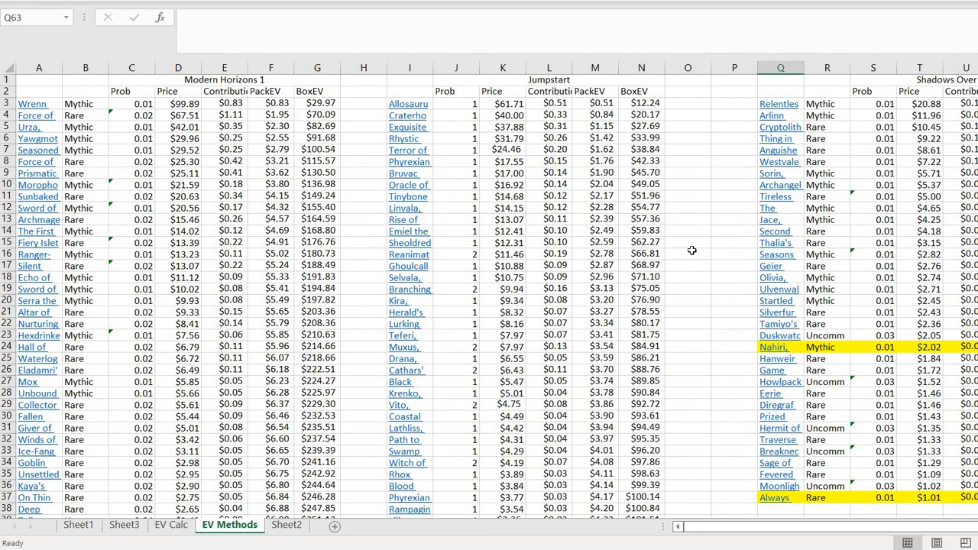